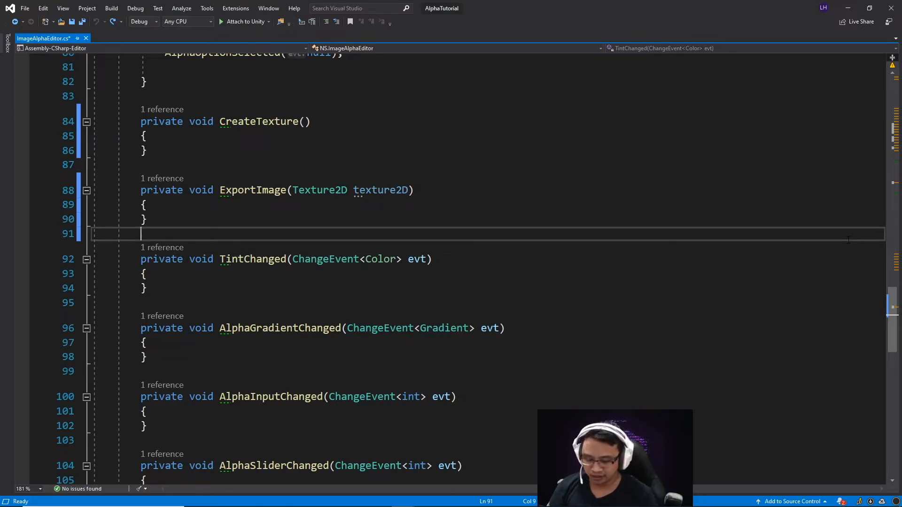
Step: Wrap the event callback methods in #region Event Callbacks ... #endregion
type("#region")
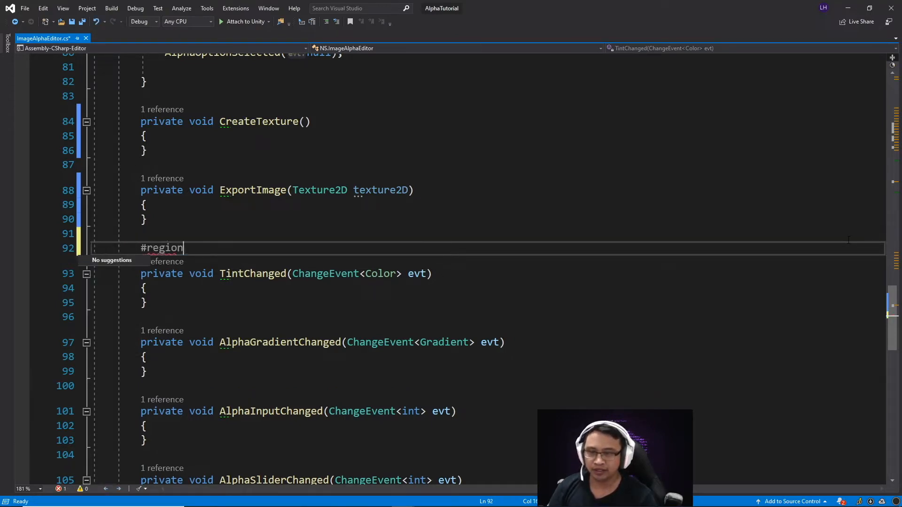
type("Eve")
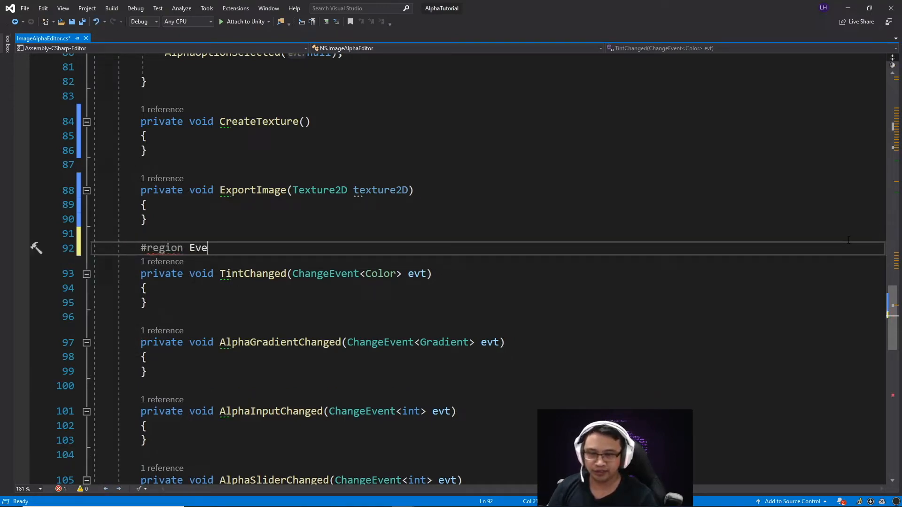
type("nt Ca")
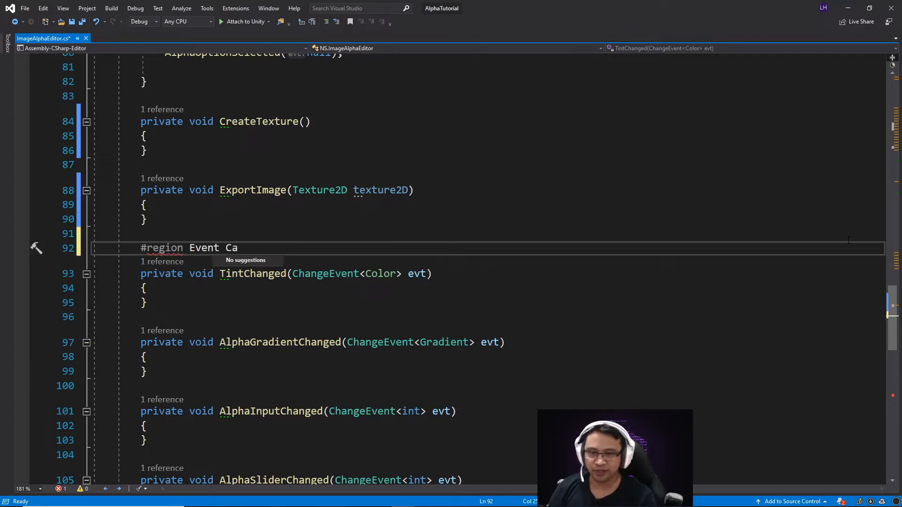
type("llbacks")
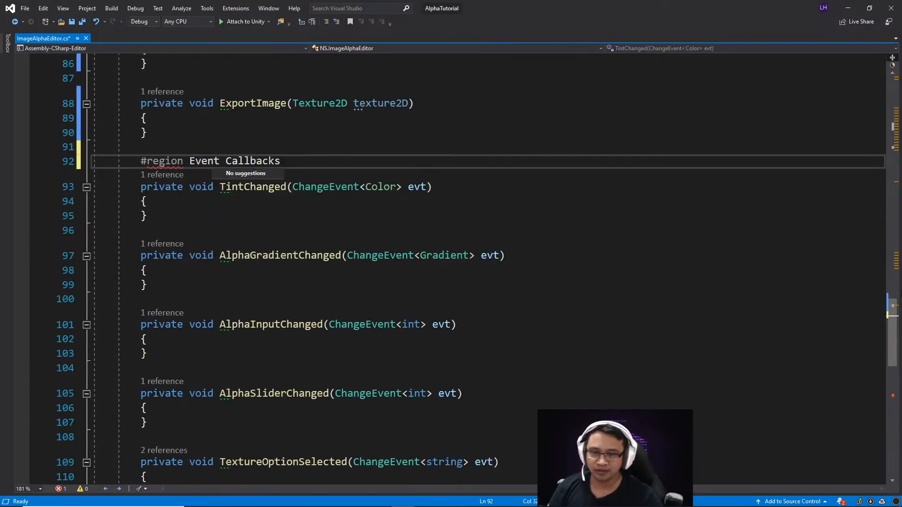
scroll("down", 3)
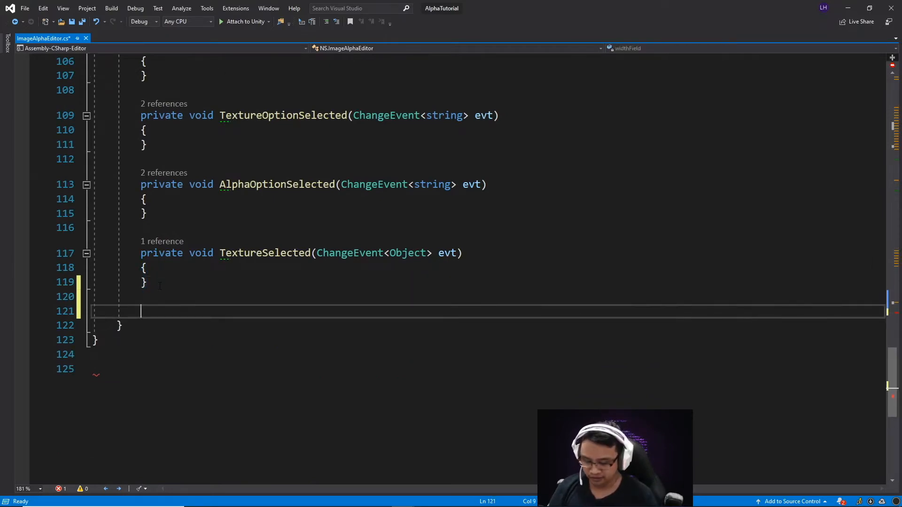
type("#endregion")
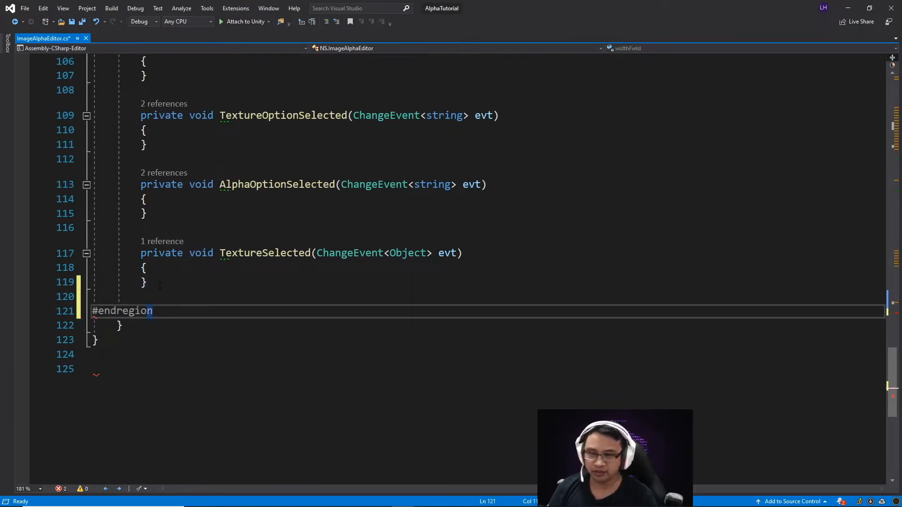
Step: Collapse the new Event Callbacks region in the editor outline
scroll("up", 3)
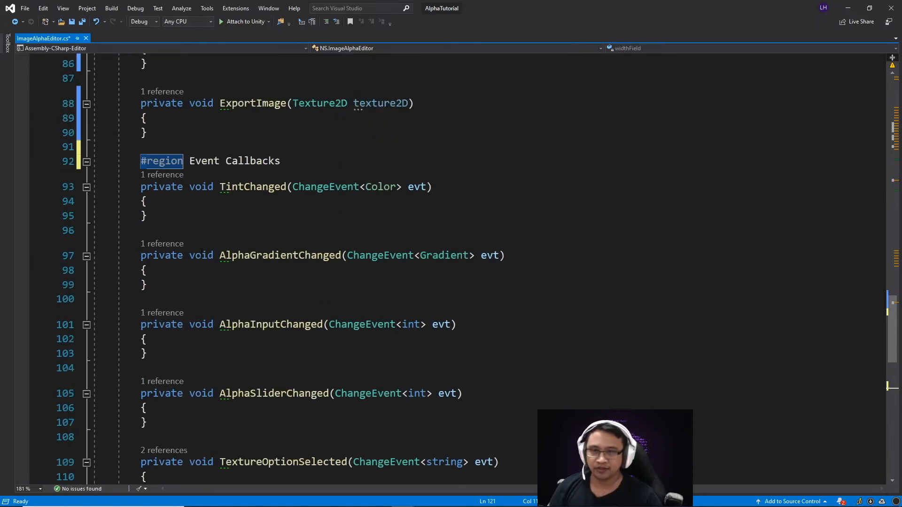
left_click(85, 162)
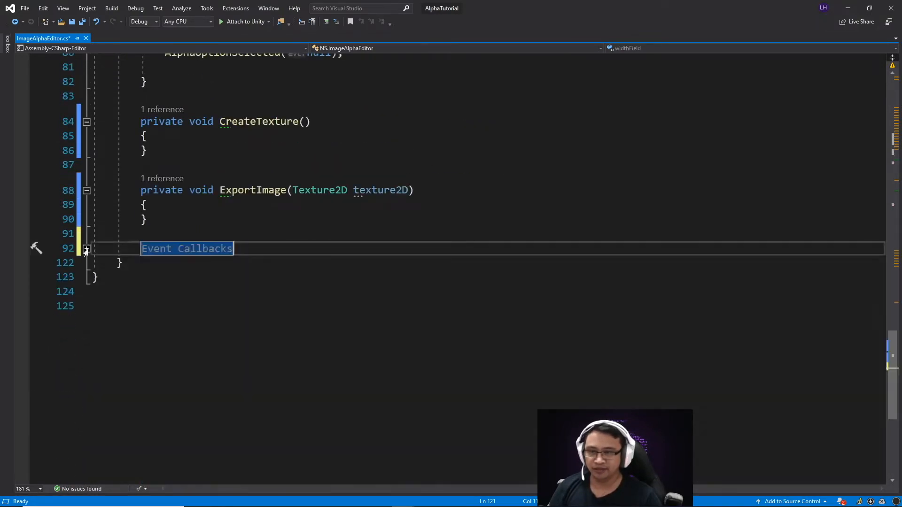
scroll("up", 3)
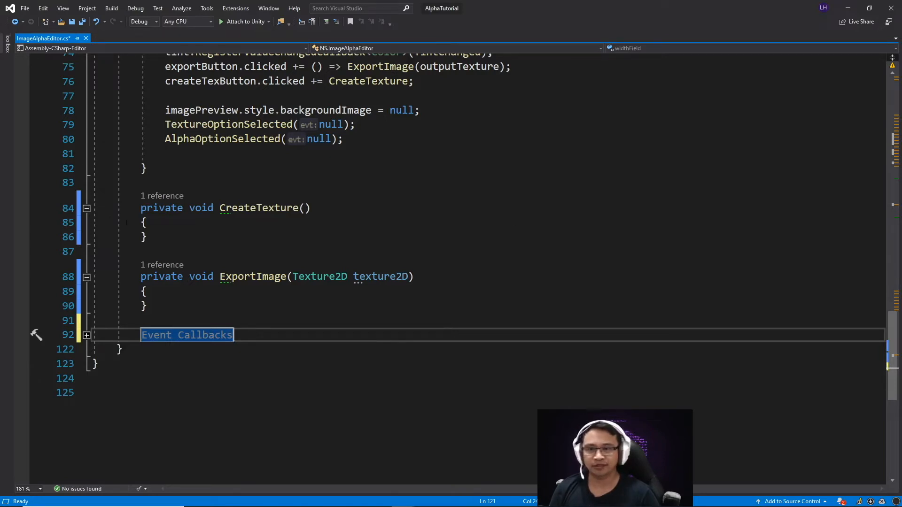
Step: Fill CreateTexture to build an RGBA32 Texture2D from widthField/heightField with white pixels and Apply()
left_click(87, 222)
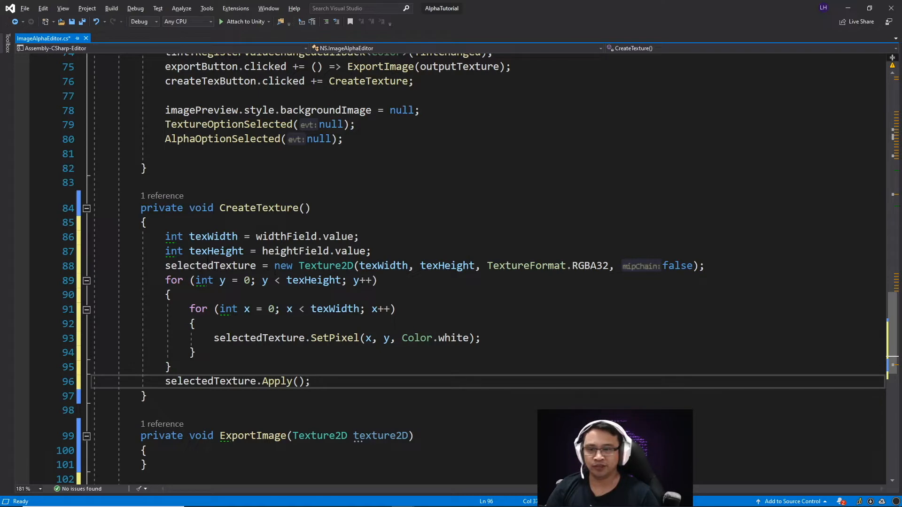
left_click(311, 380)
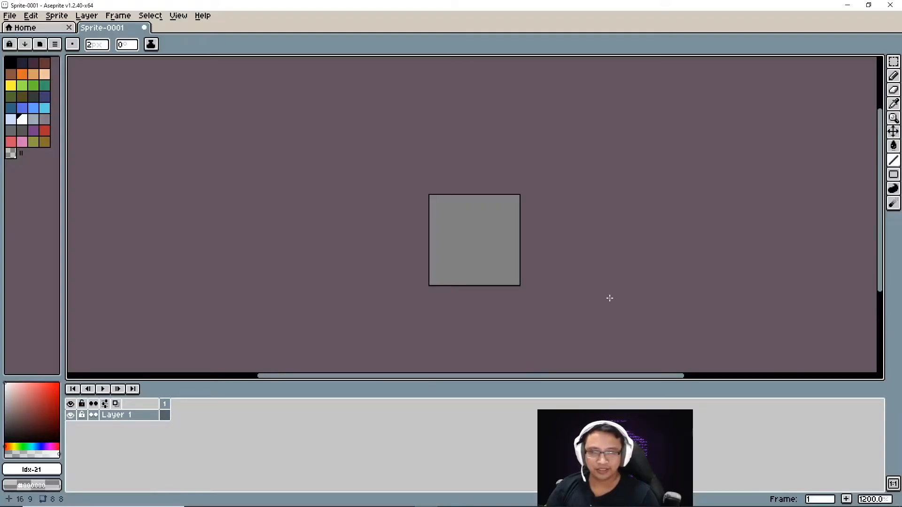
left_click(440, 273)
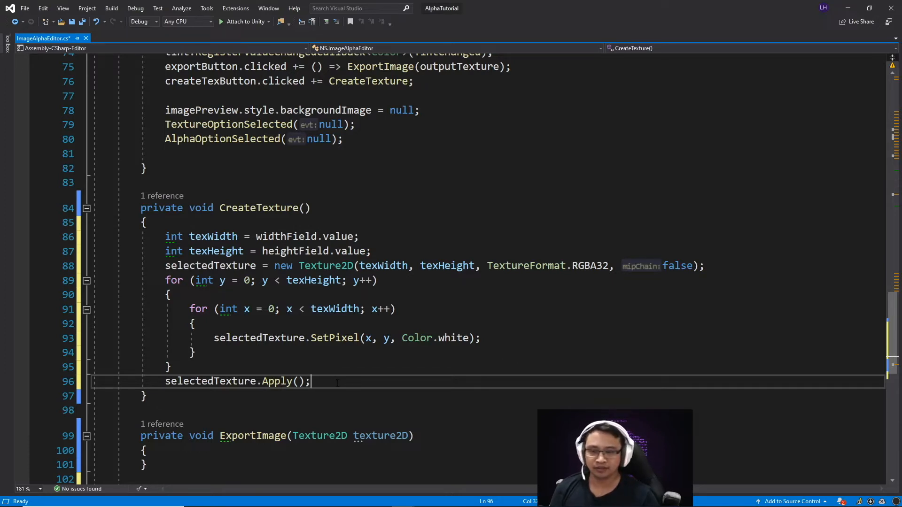
Step: Add greaterWidth, xRatio and yRatio logic so imagePreview width and height are 300 times the ratios
scroll("down", 3)
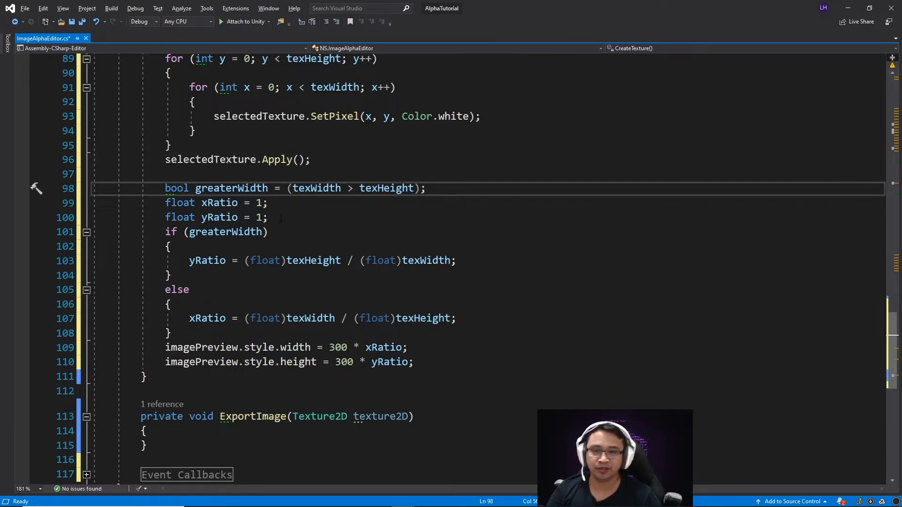
left_click(425, 188)
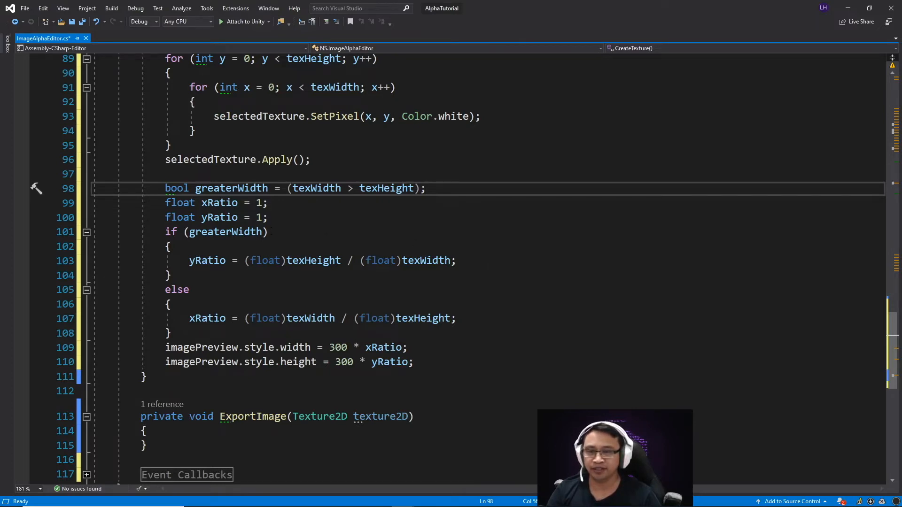
left_click(425, 188)
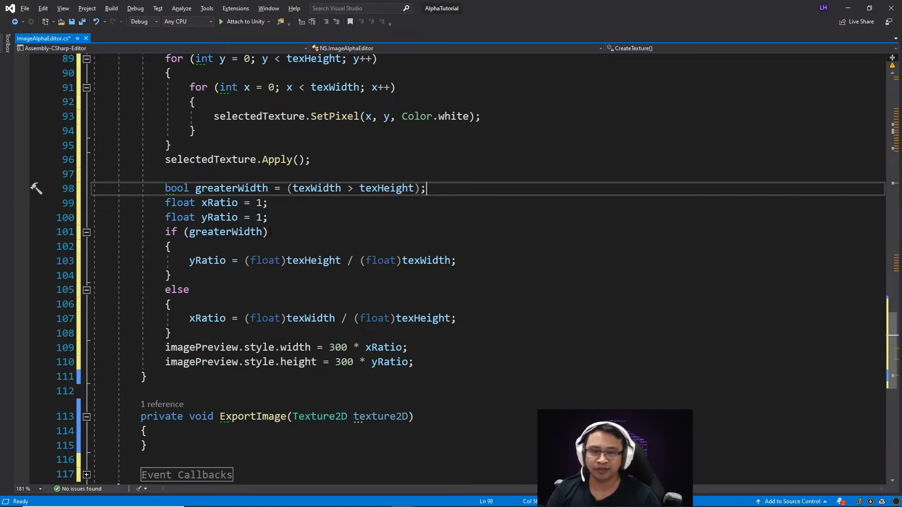
mouse_move(207, 261)
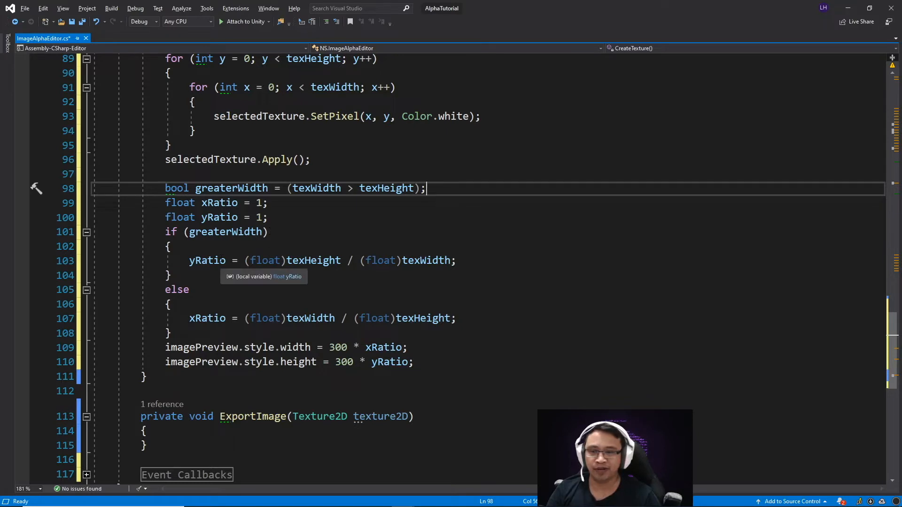
mouse_move(414, 290)
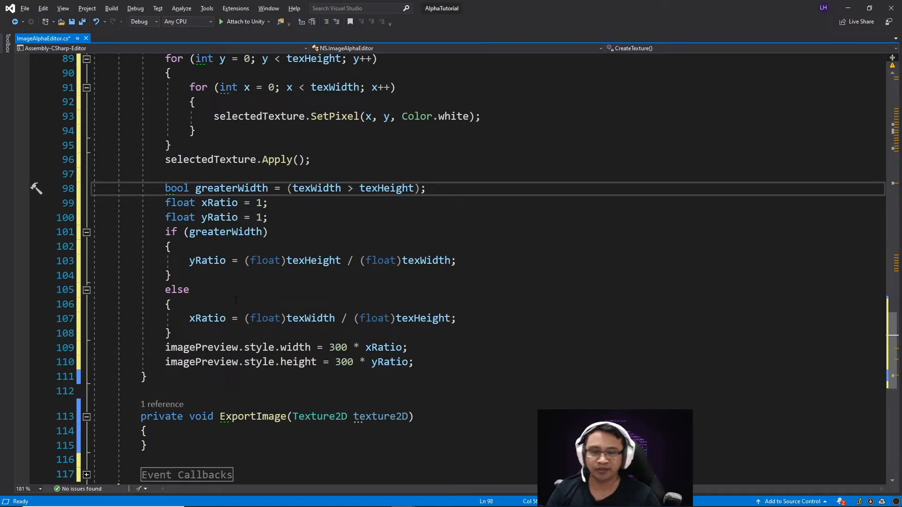
mouse_move(208, 318)
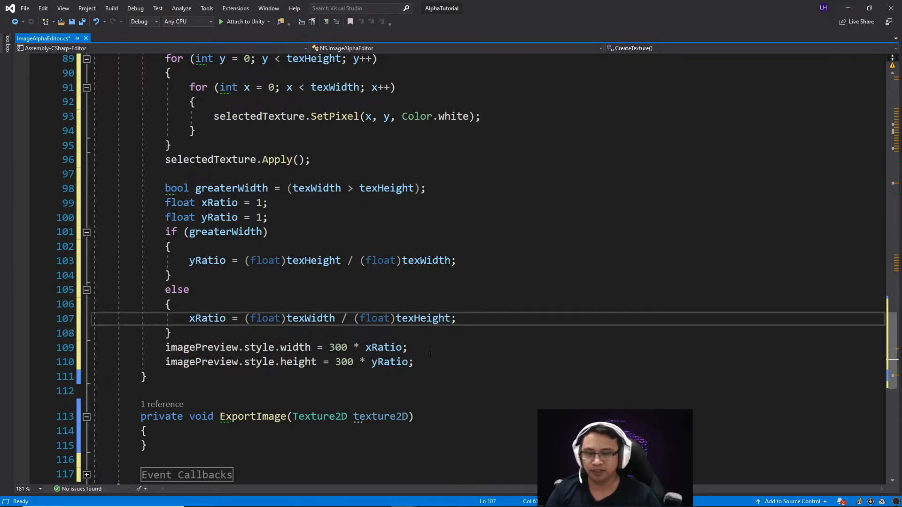
mouse_move(344, 362)
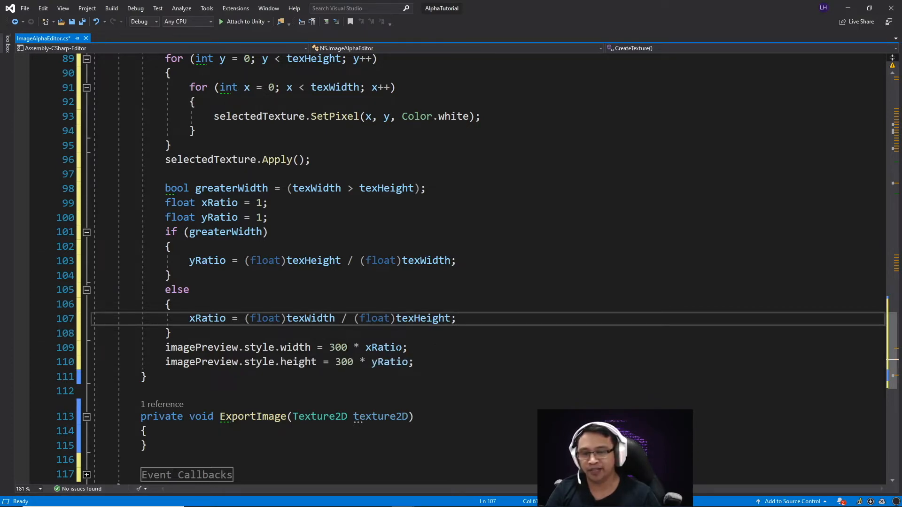
mouse_move(384, 347)
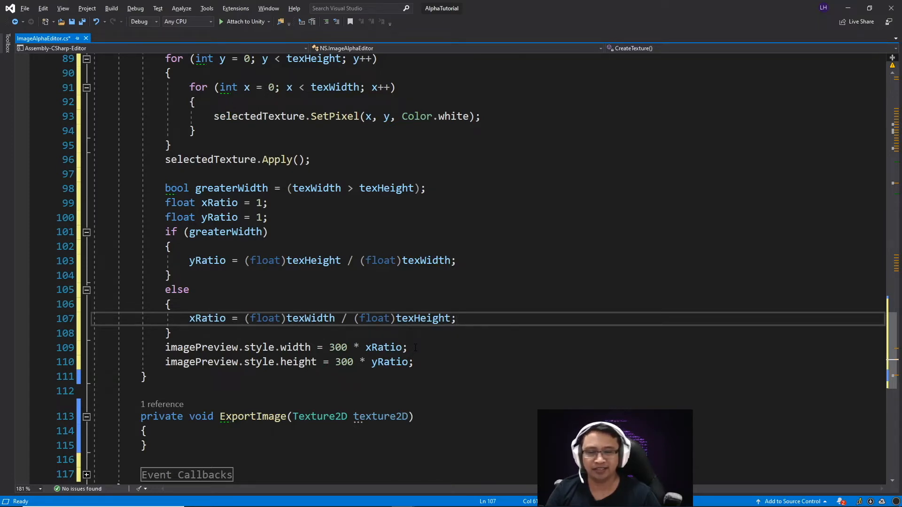
left_click(456, 318)
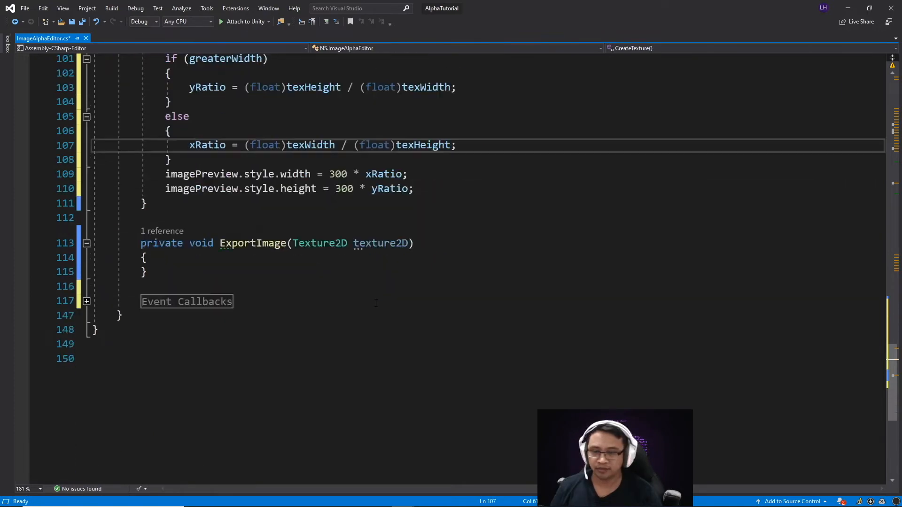
Step: Add an empty private ApplyAlphaGradient() method below ExportImage
left_click(146, 272)
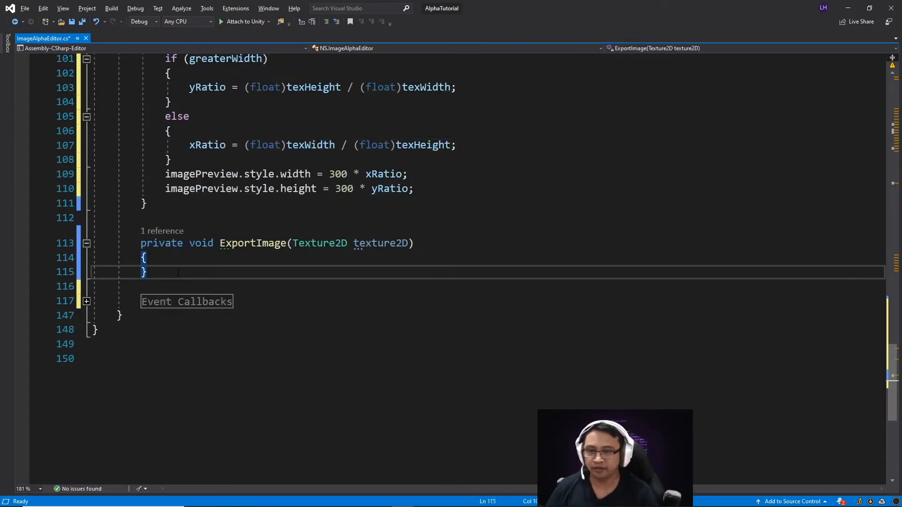
type("private void A")
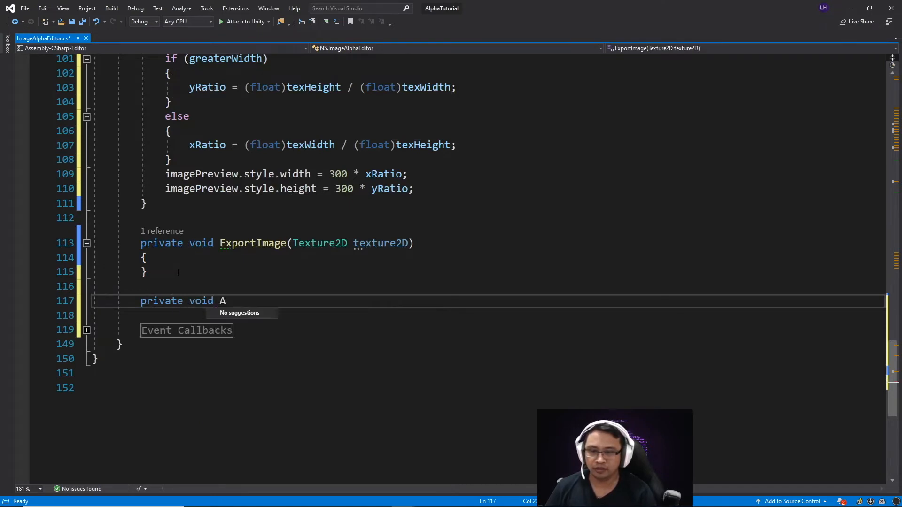
type("pplyAlpha")
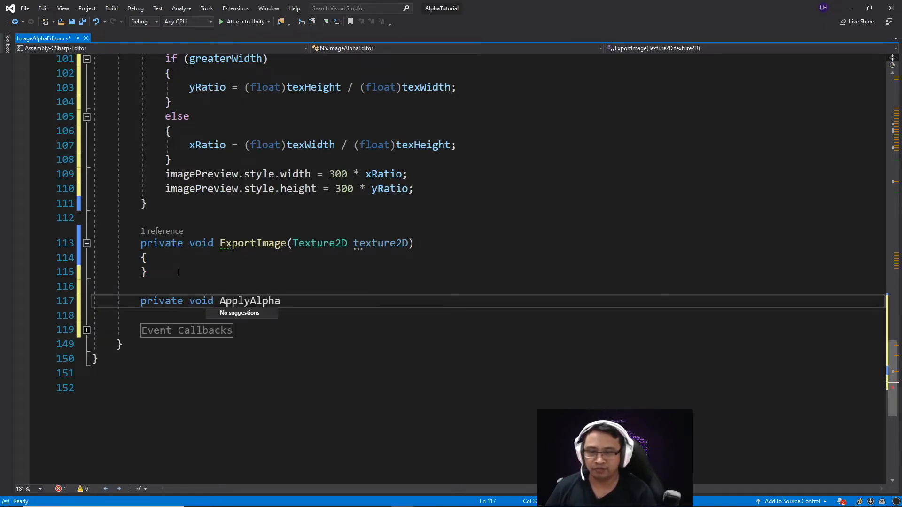
type("Gradient")
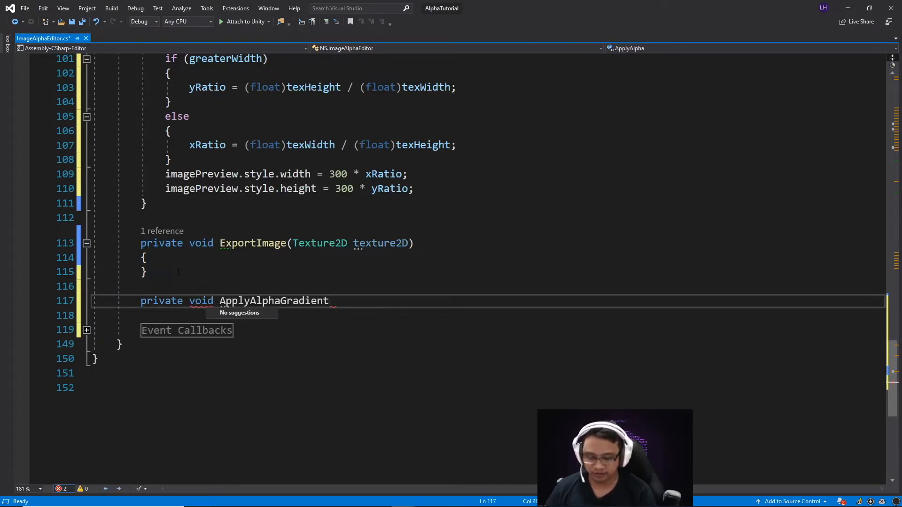
type("()")
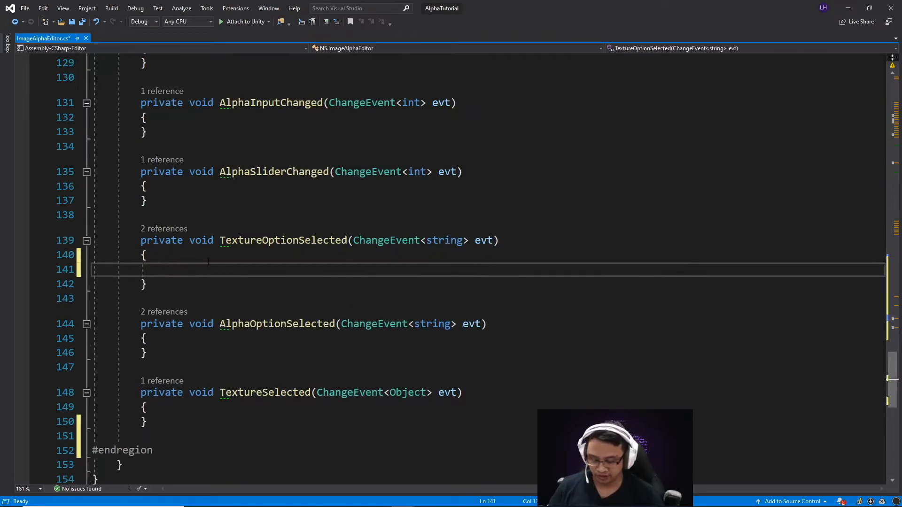
Step: Call ApplyAlphaGradient(); from both selection callbacks and collapse the Event Callbacks region
type("ApplyAlphaGradient()")
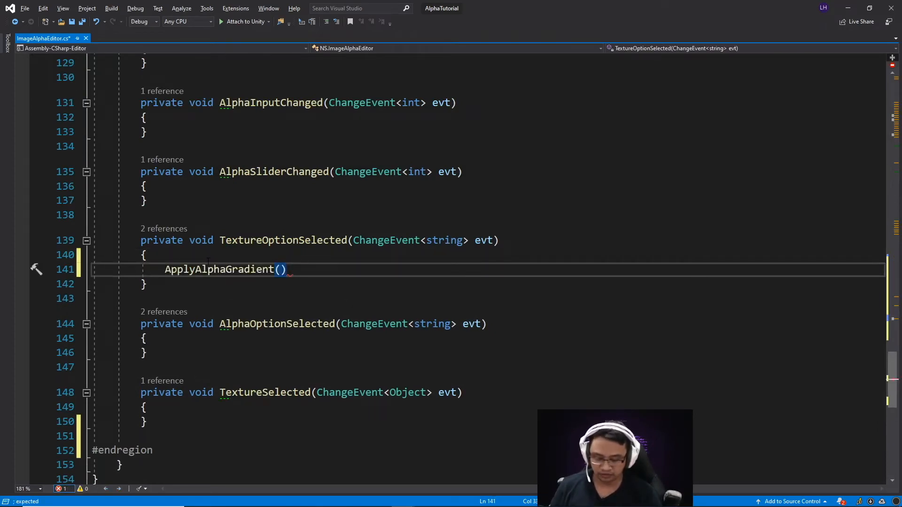
type(";")
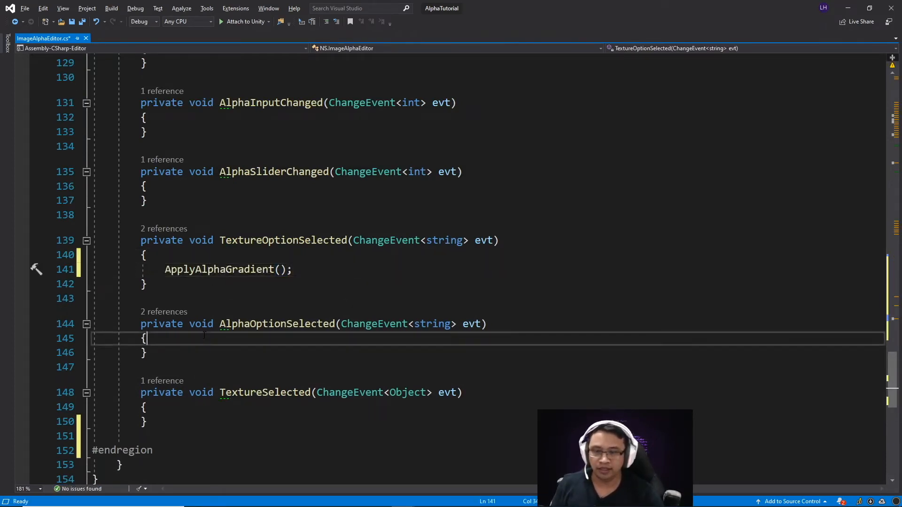
type("ApplyAlphaGradient()")
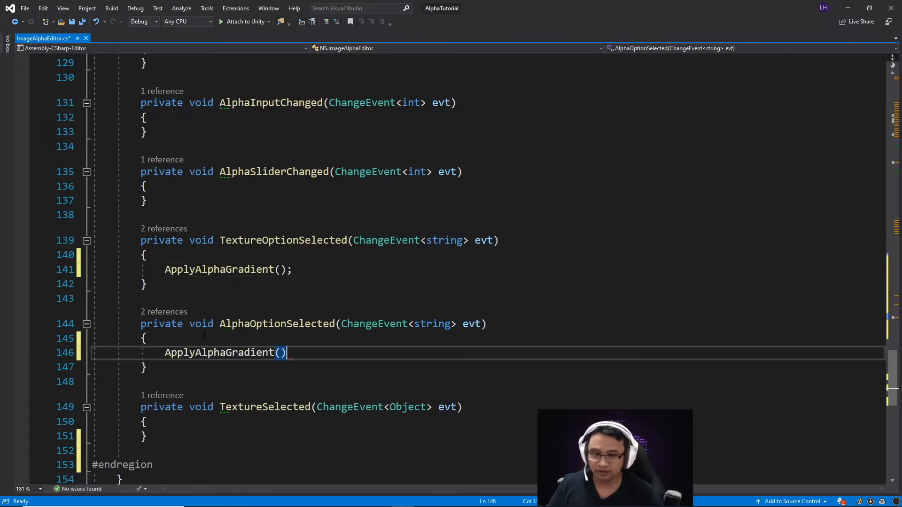
type(";")
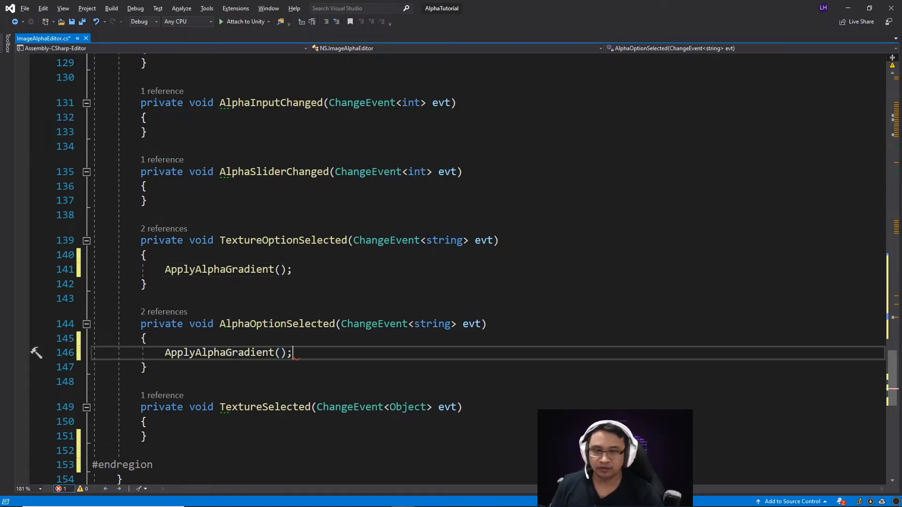
left_click(87, 416)
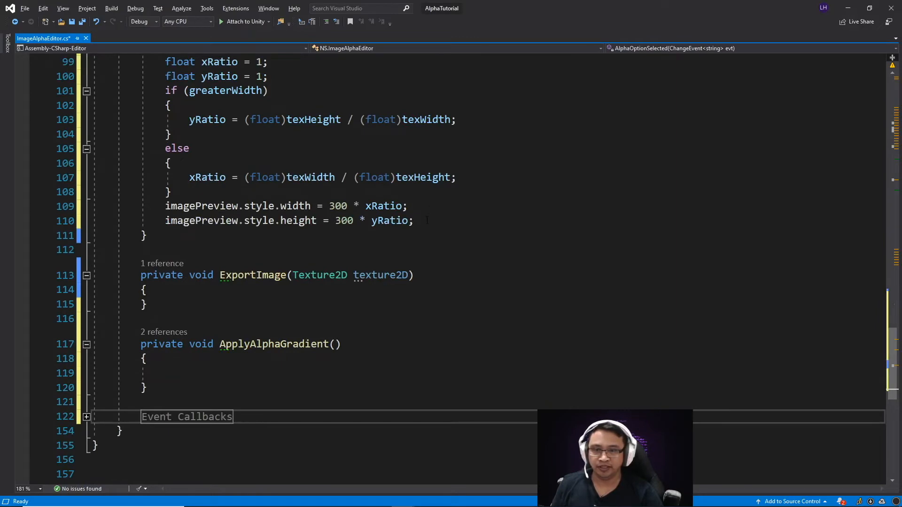
Step: Add ApplyAlphaGradient(); at the end of CreateTexture
scroll("up", 3)
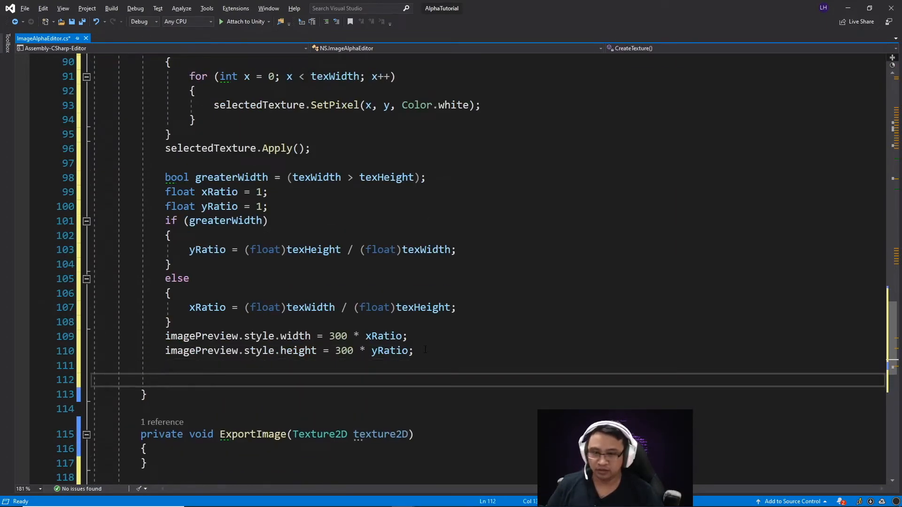
type("ApplyAlphaGradient();")
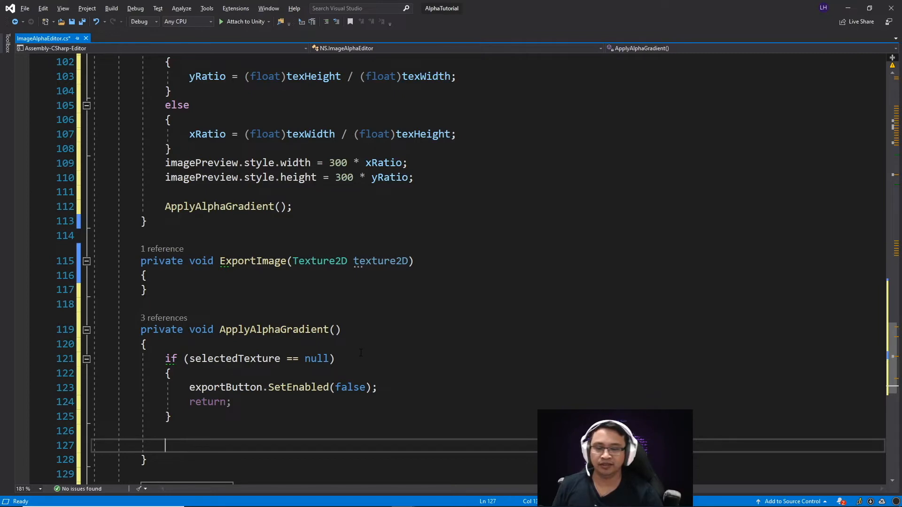
mouse_move(350, 387)
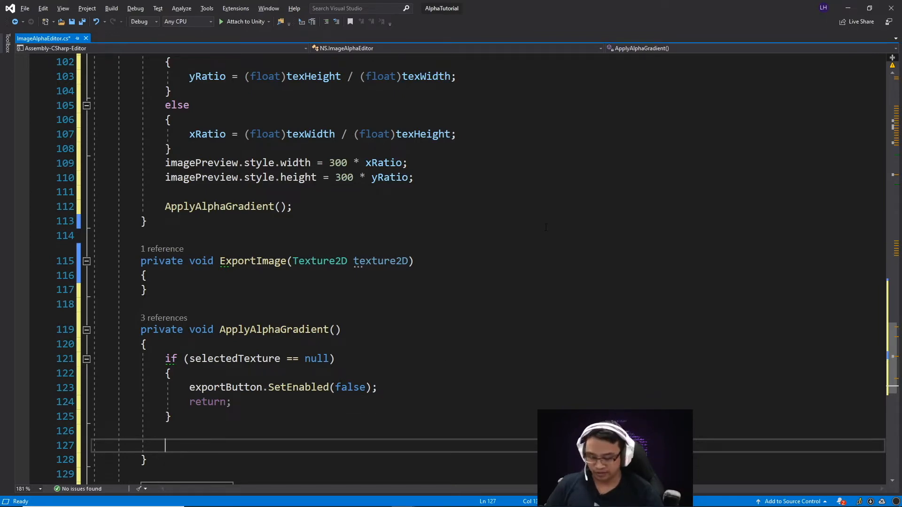
Step: Fill ApplyAlphaGradient with exportButton.SetEnabled(true), outputTexture assignment and preview backgroundImage, then save
type("exportButton.SetEnabled(true);")
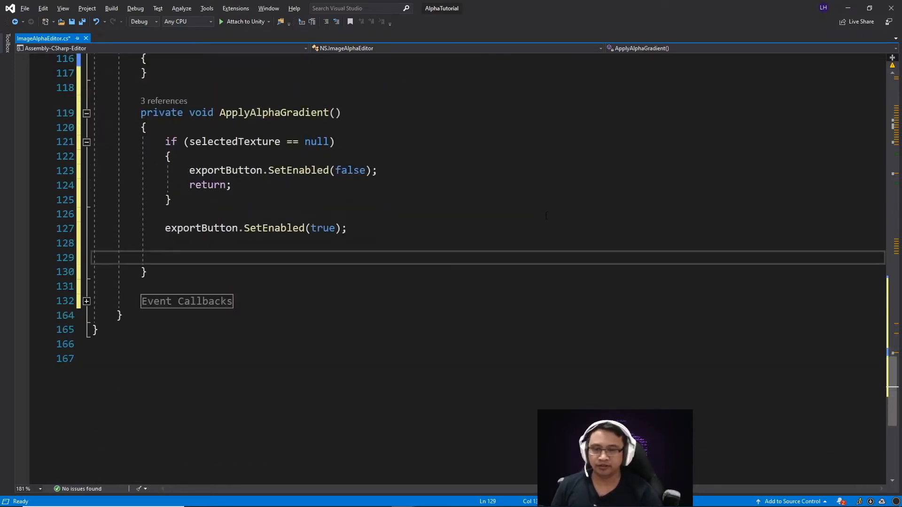
type("outputTexture")
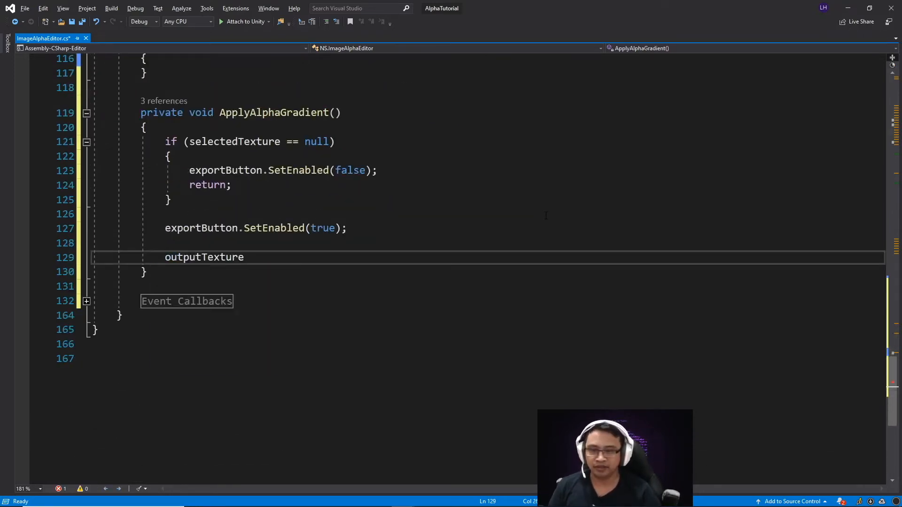
type("= selectedTexture;")
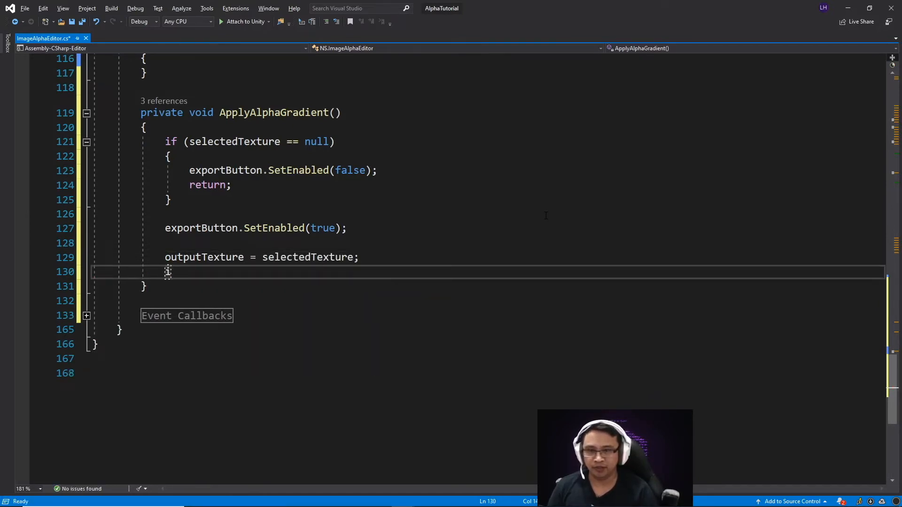
type("imagePreview.style.backgroundImage = outputTexture")
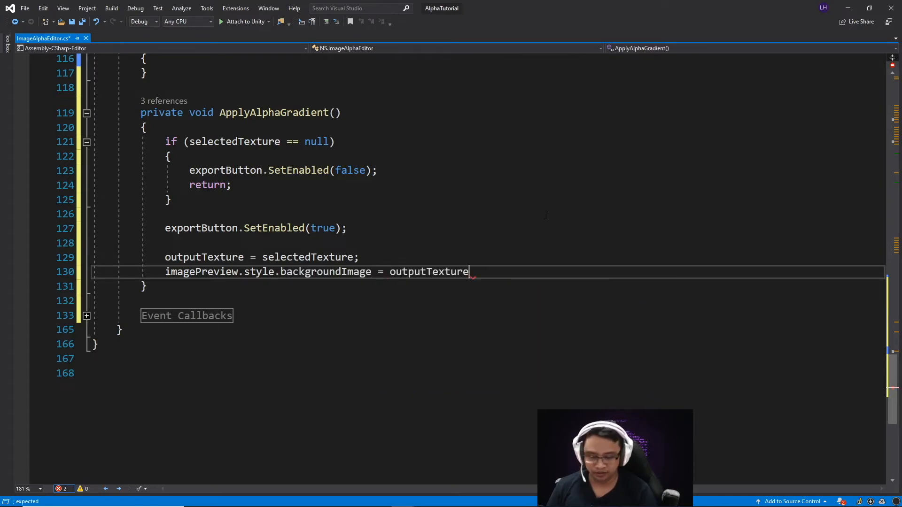
type(";")
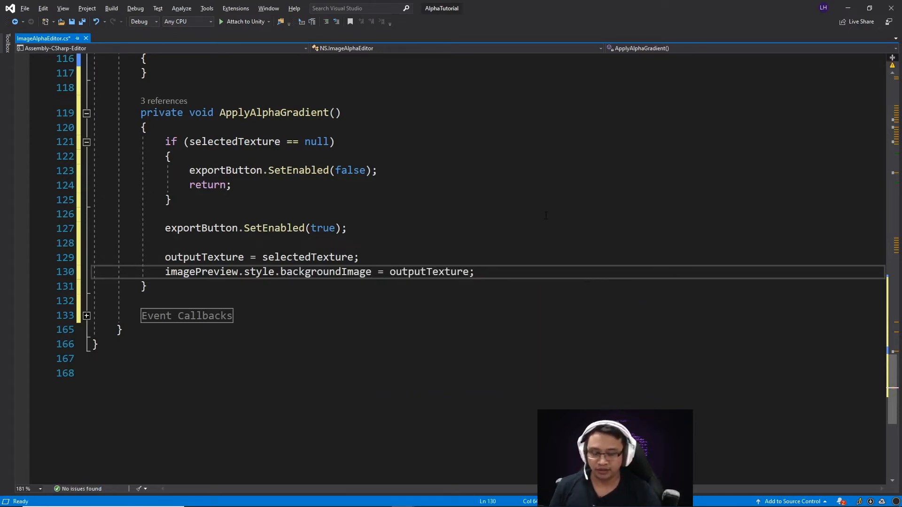
key("ctrl+s")
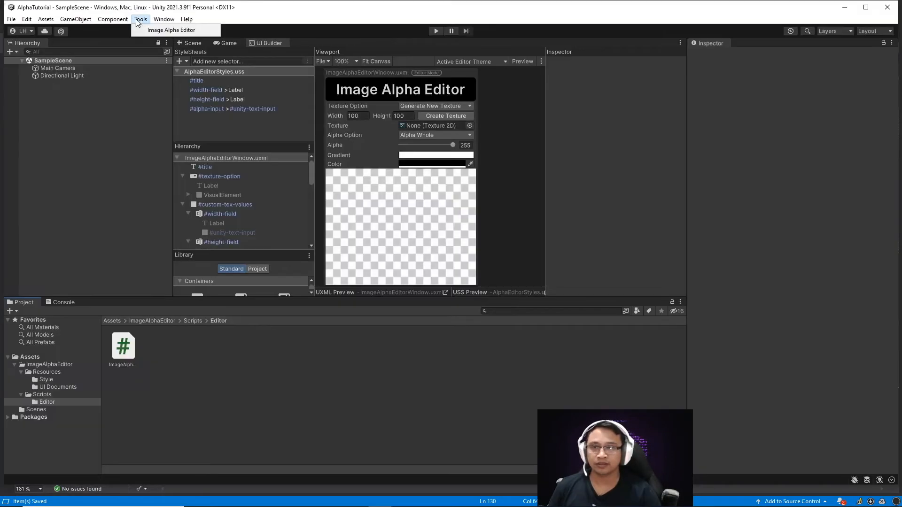
Step: In the Image Alpha Editor create a 1000×100 texture, then a 100×1000 one, checking preview proportions
left_click(171, 30)
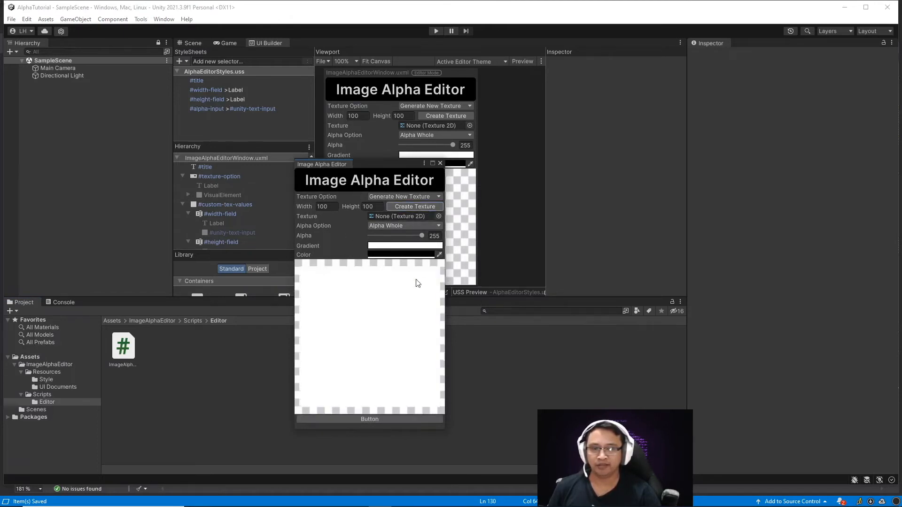
mouse_move(445, 385)
type("0")
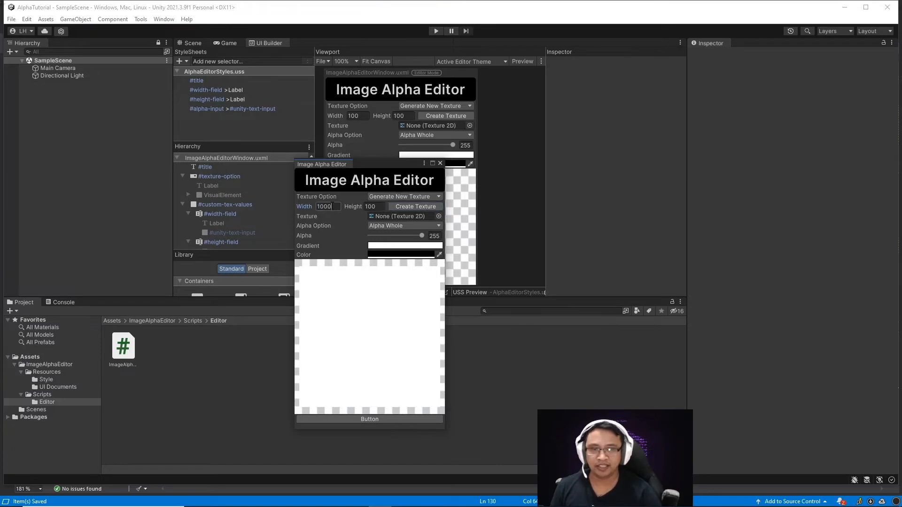
left_click(415, 205)
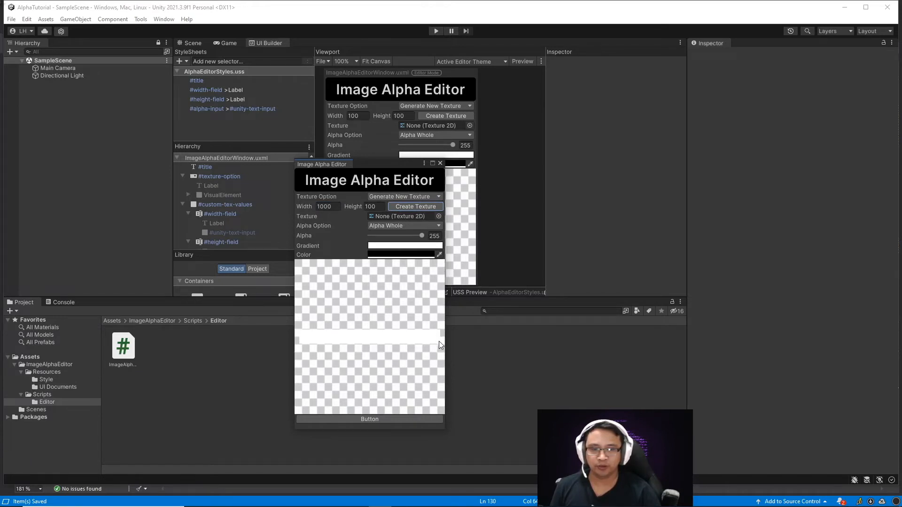
mouse_move(302, 350)
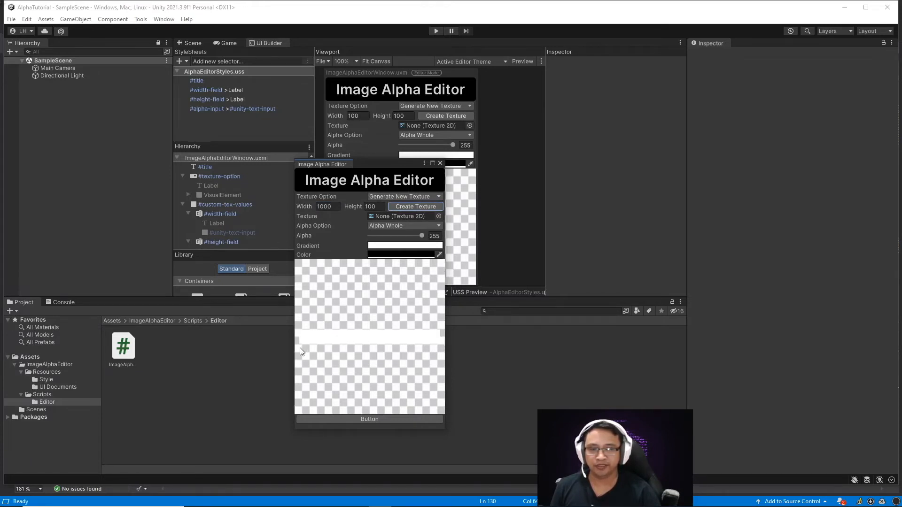
mouse_move(365, 323)
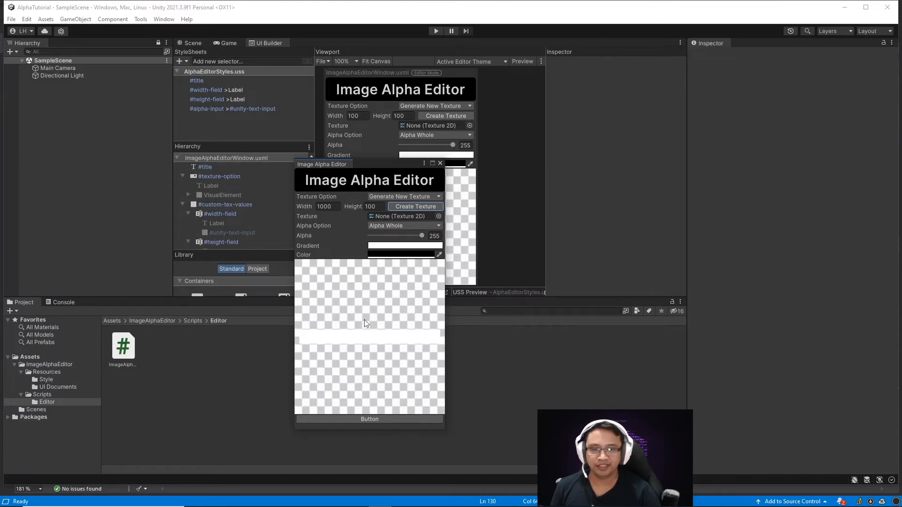
mouse_move(369, 336)
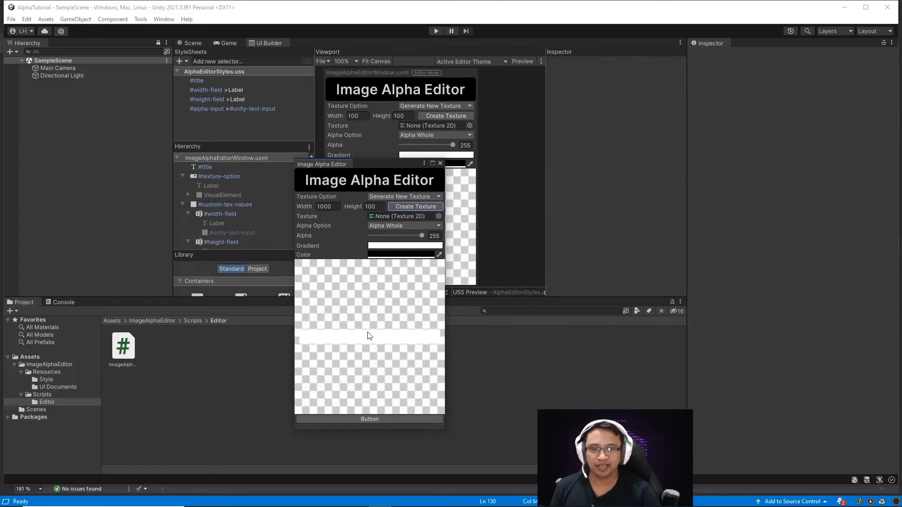
left_click(324, 205)
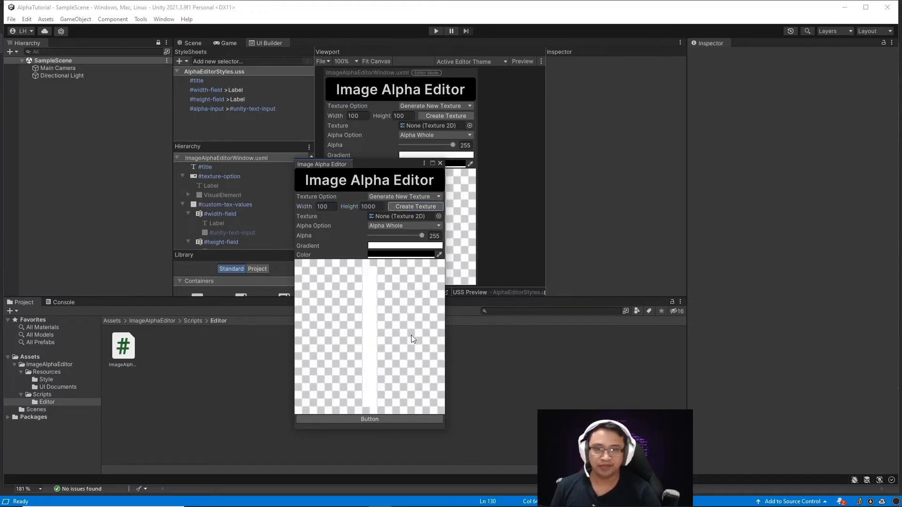
mouse_move(401, 299)
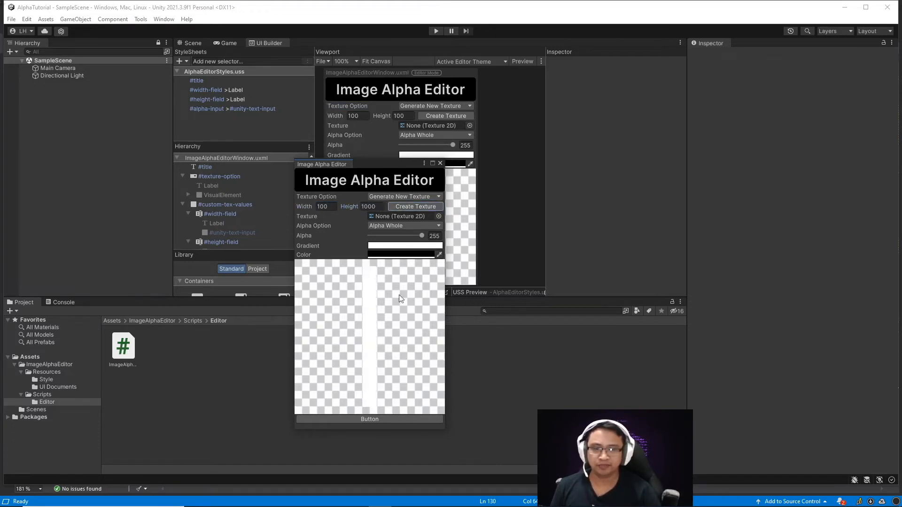
mouse_move(312, 278)
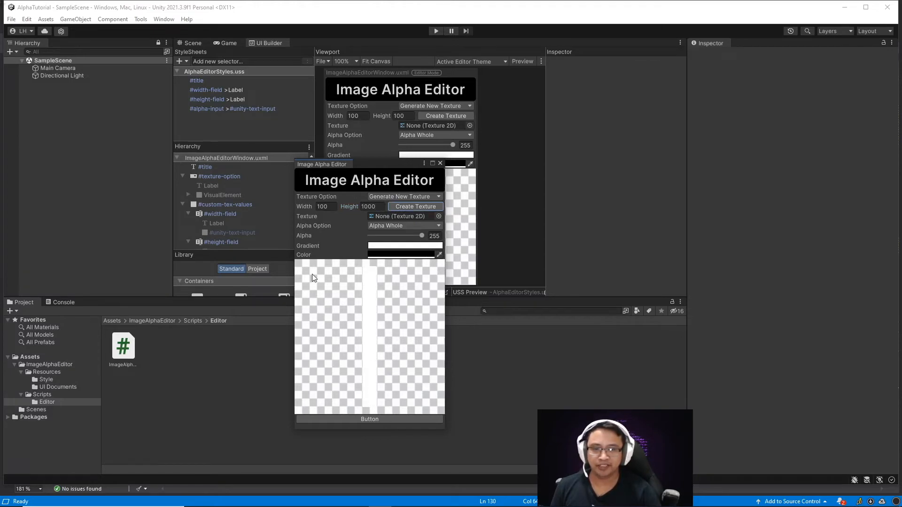
mouse_move(297, 405)
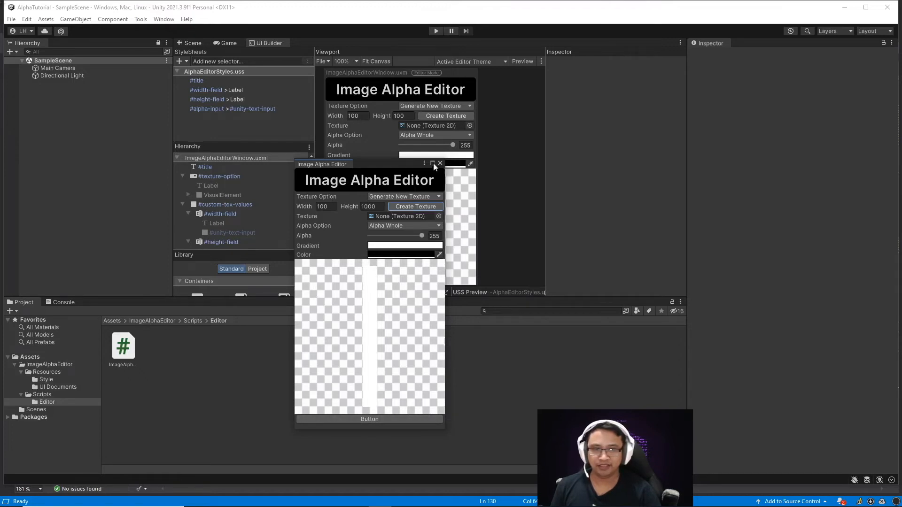
Step: Close the editor window and set #export-button's Text to Export in UI Builder
left_click(440, 163)
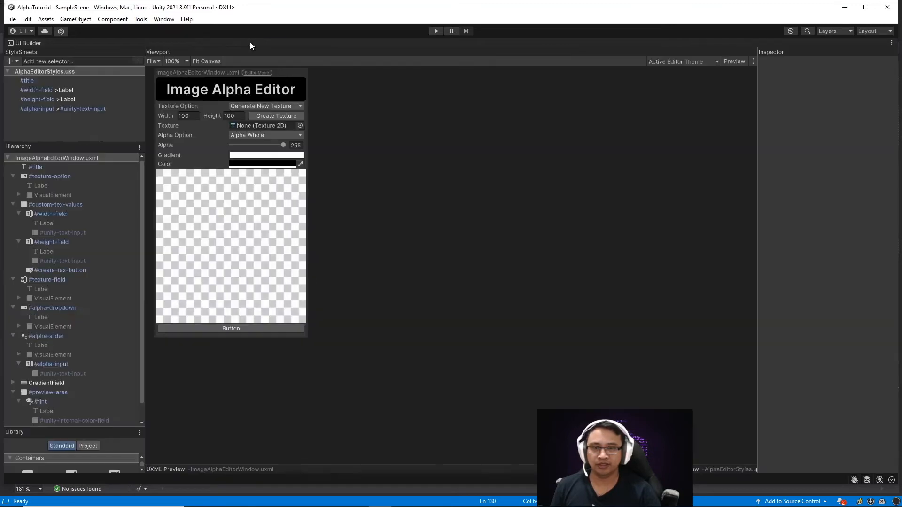
scroll("down", 3)
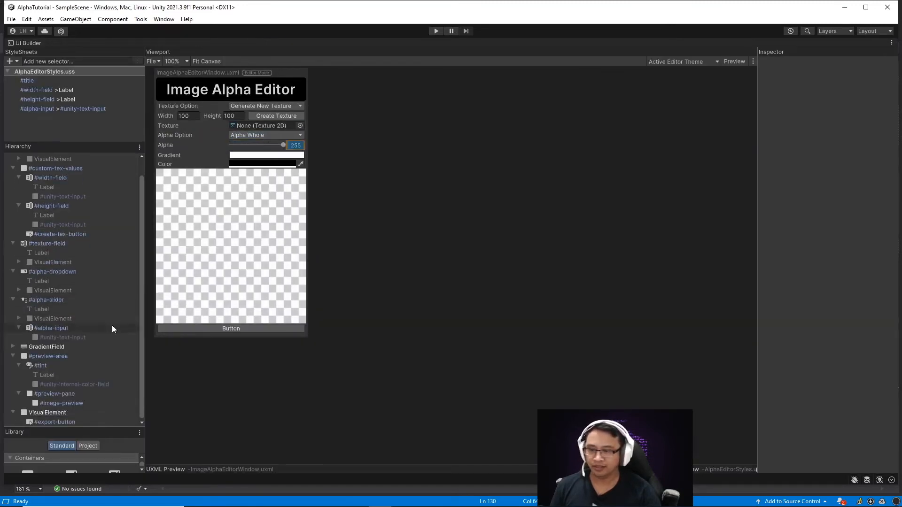
left_click(55, 422)
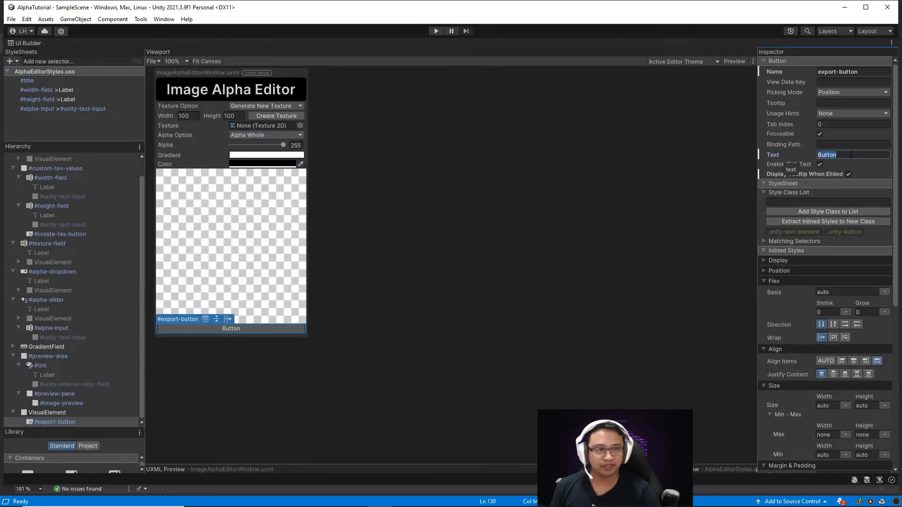
type("ExportImage(Texture2D texture2D")
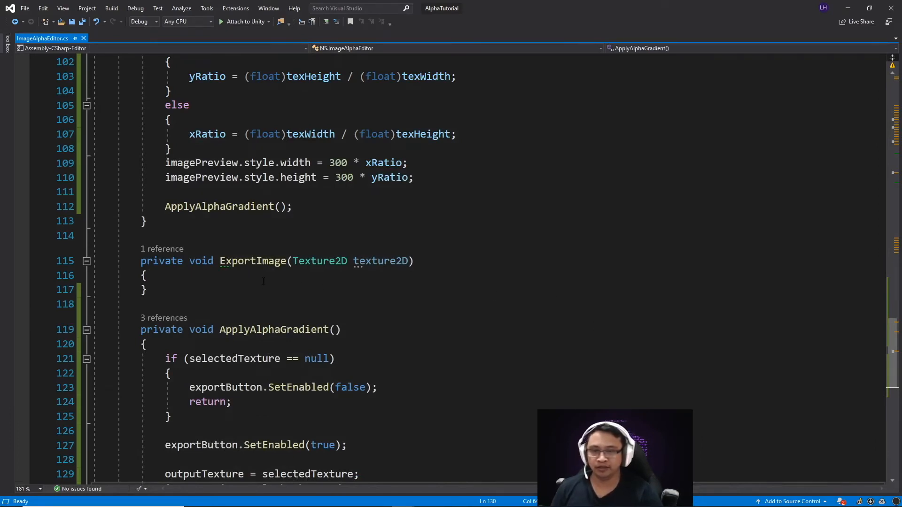
left_click(238, 289)
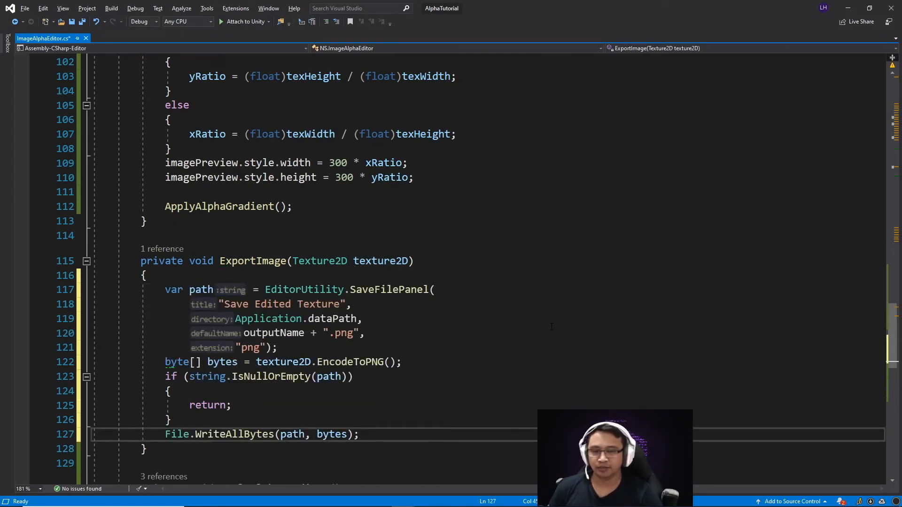
mouse_move(445, 302)
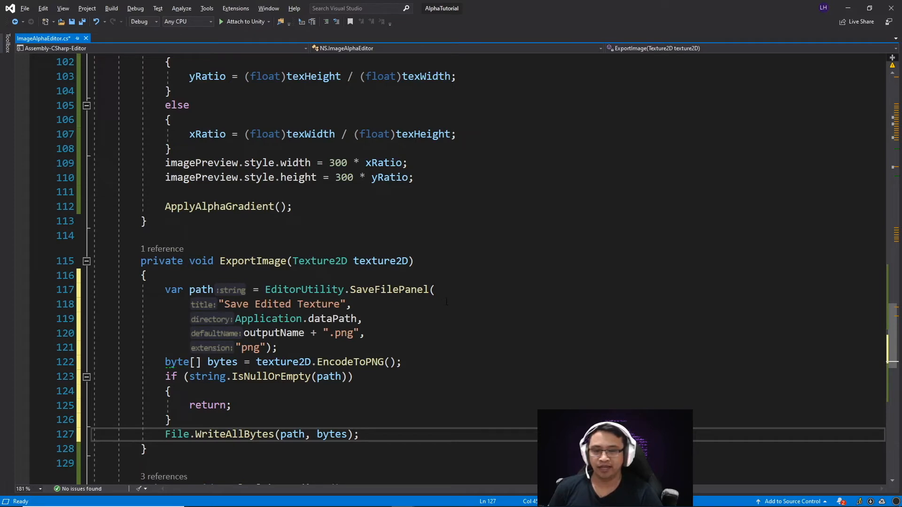
mouse_move(475, 275)
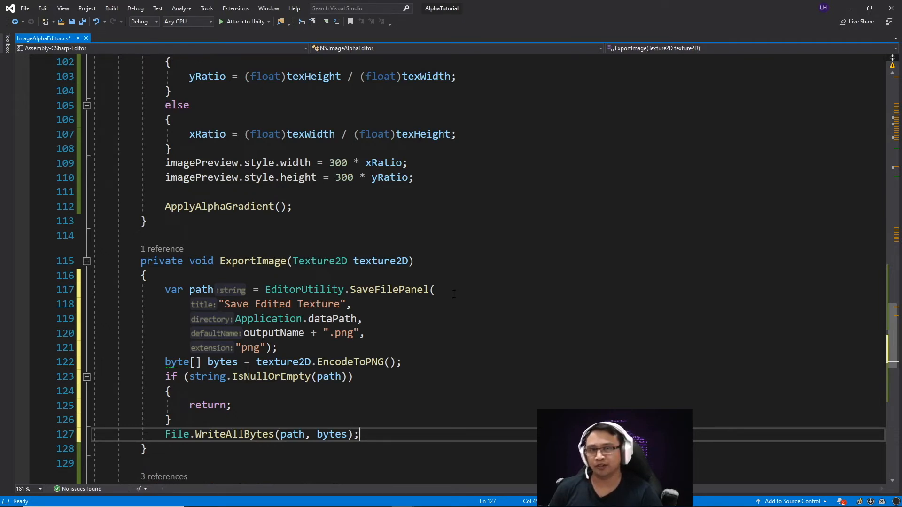
left_click(352, 304)
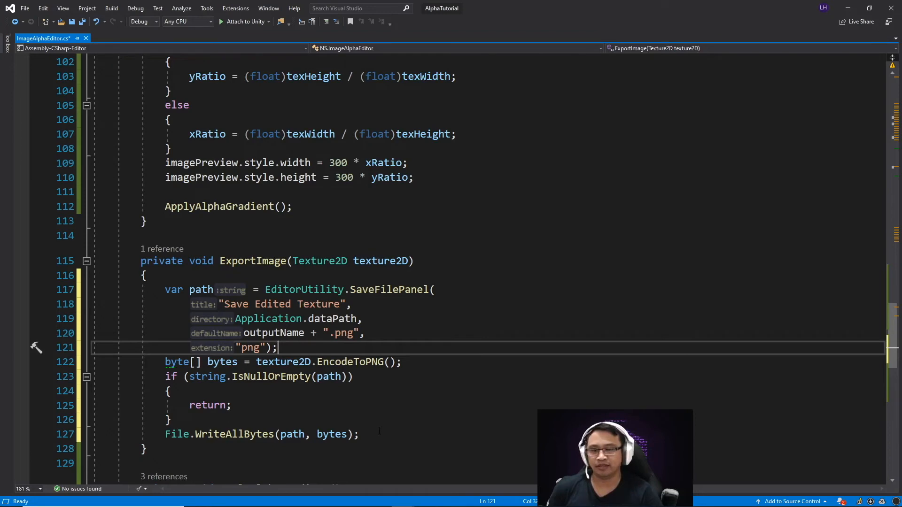
scroll("up", 3)
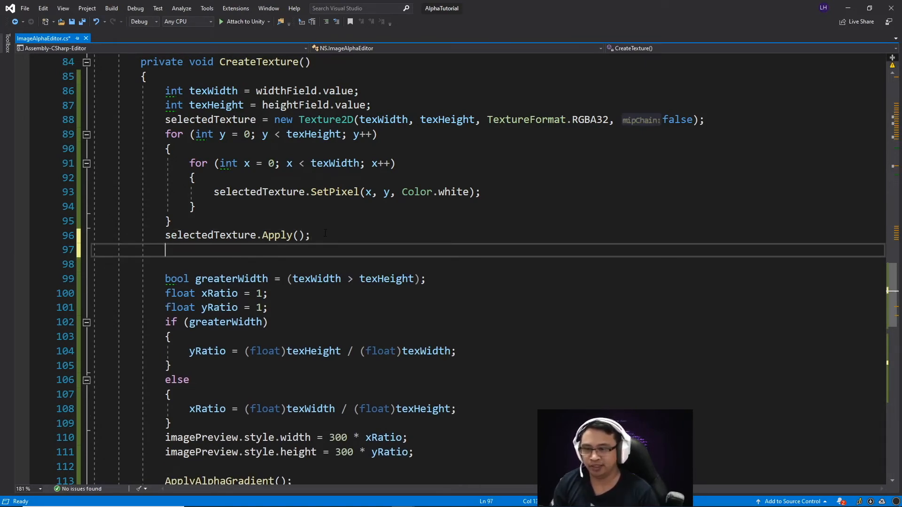
Step: Add outputName = "CustomTex"; after selectedTexture.Apply() in CreateTexture
type("outputName =")
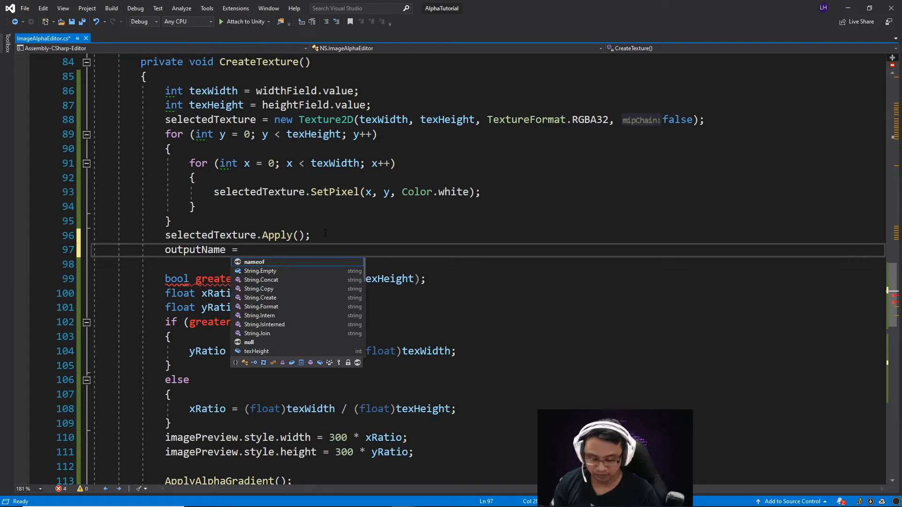
type("\"C7\"")
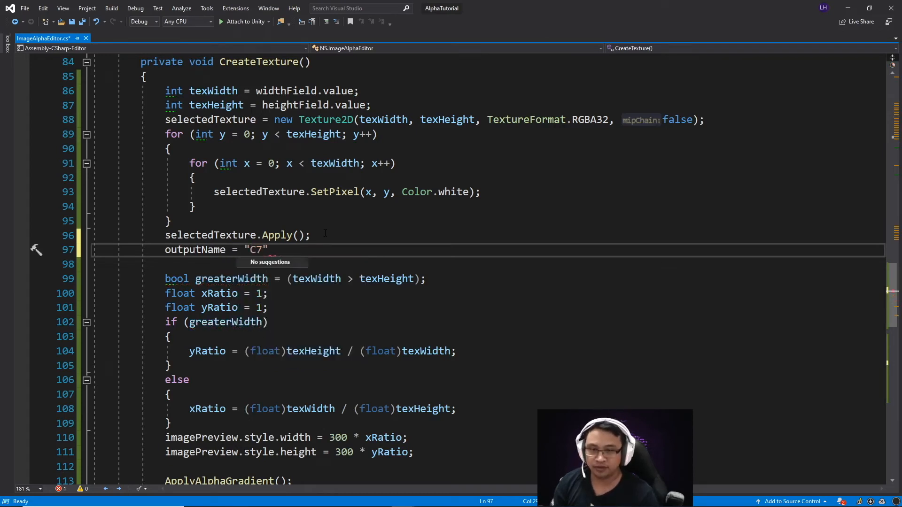
type("CustomTex")
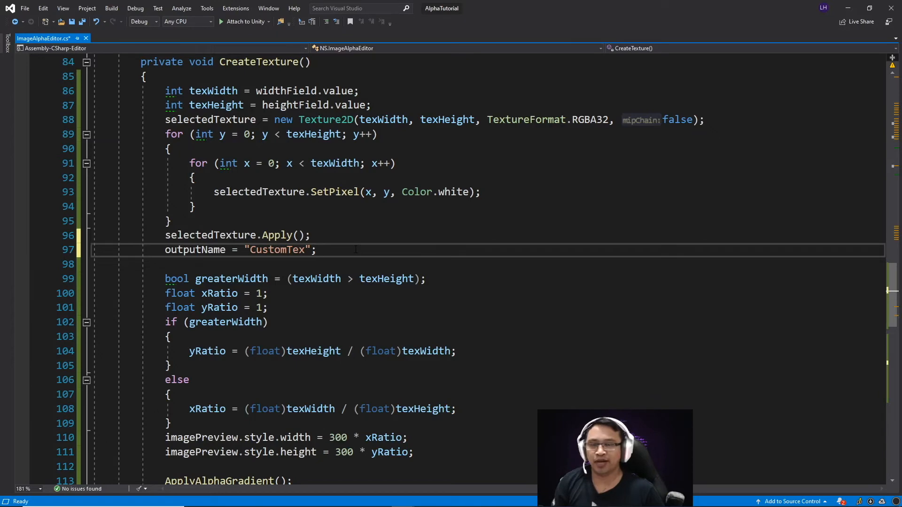
left_click(316, 250)
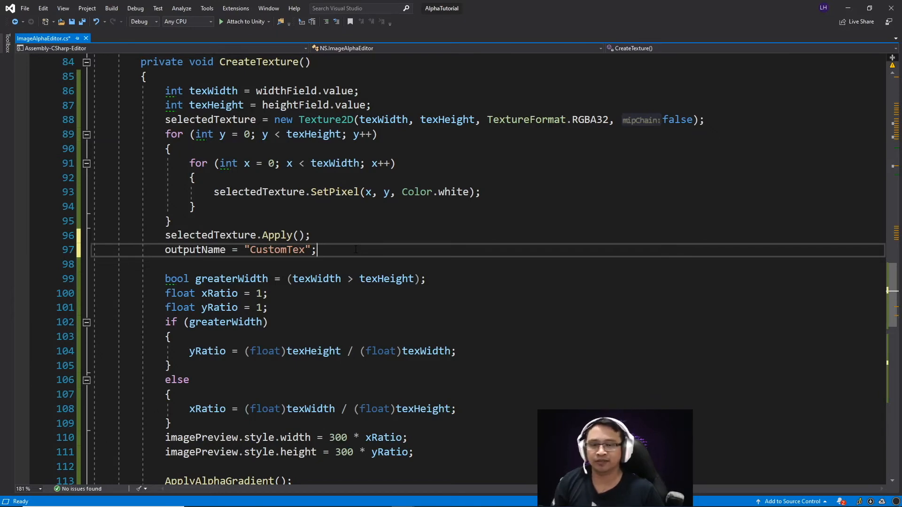
scroll("down", 3)
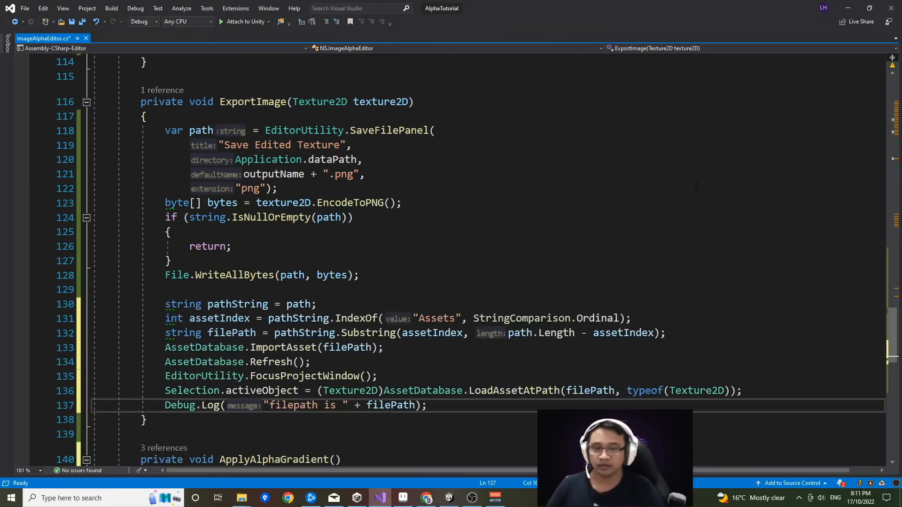
Step: In ExportImage add ImportAsset, Refresh, FocusProjectWindow, Selection.activeObject and Debug.Log, then save
scroll("down", 3)
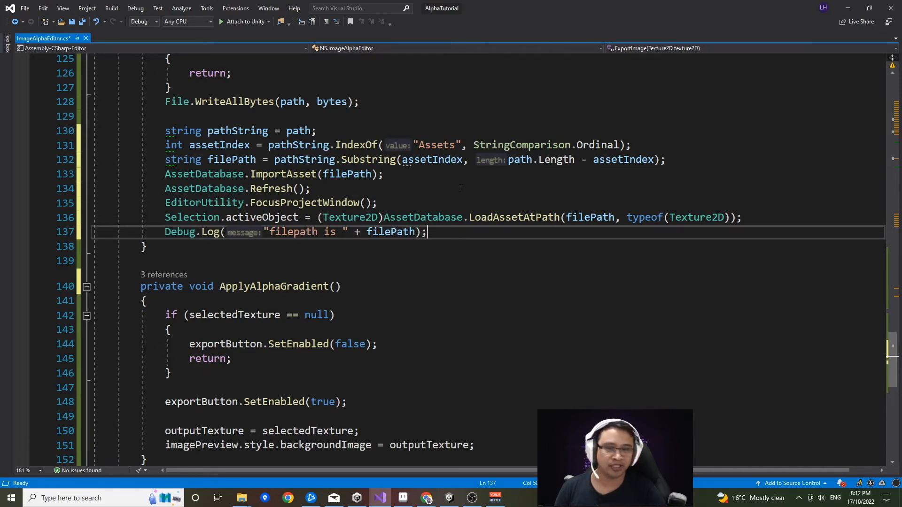
mouse_move(423, 217)
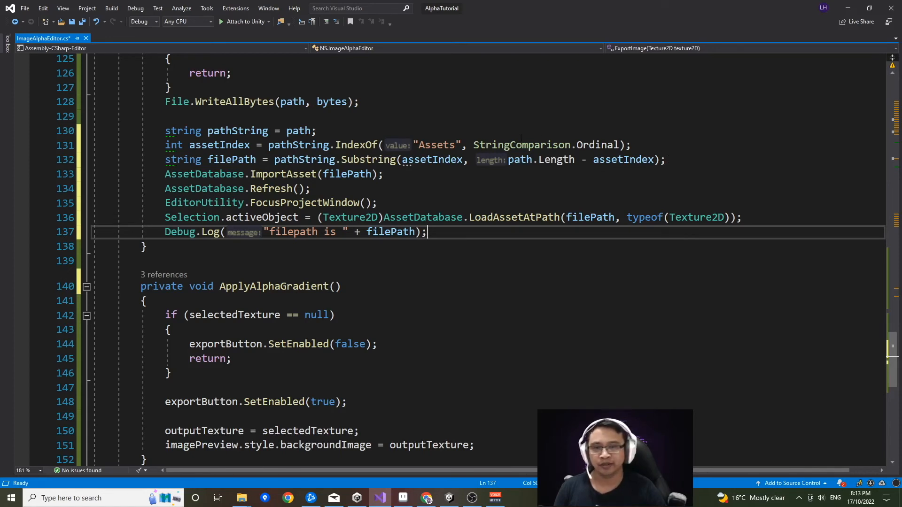
mouse_move(430, 160)
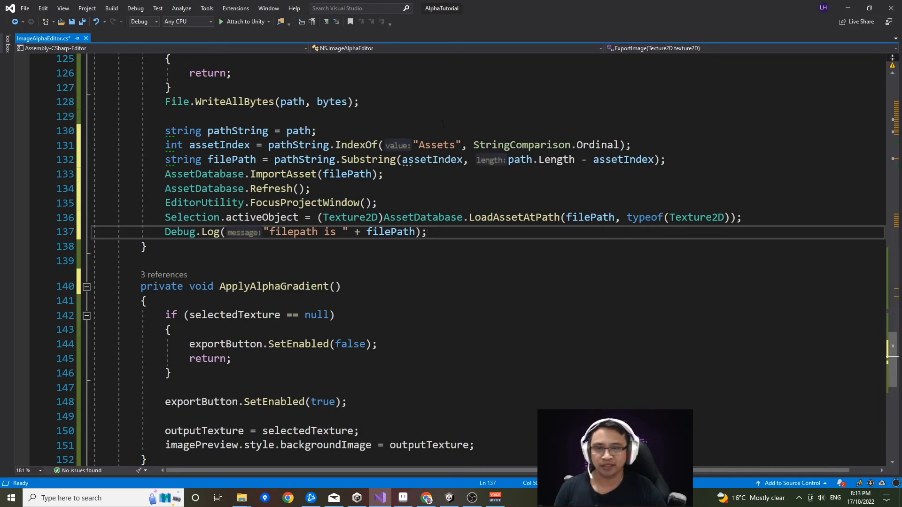
left_click(426, 232)
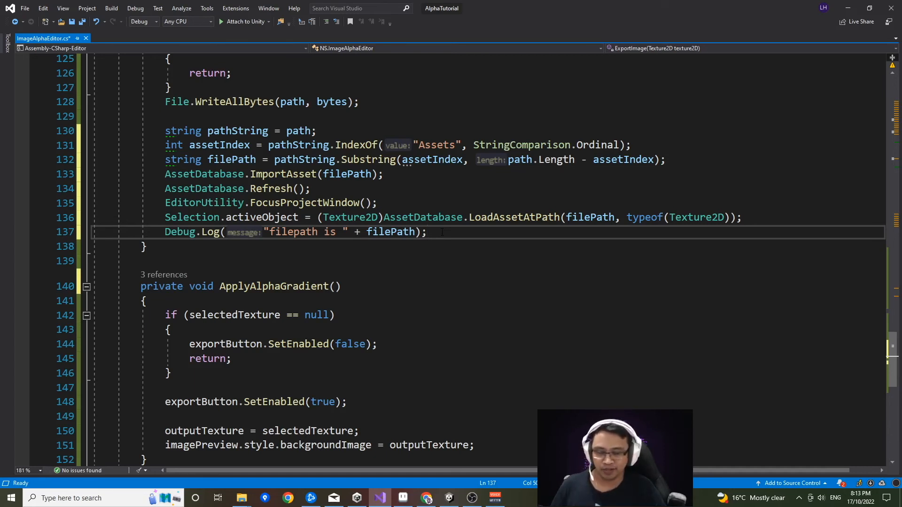
key("ctrl+s")
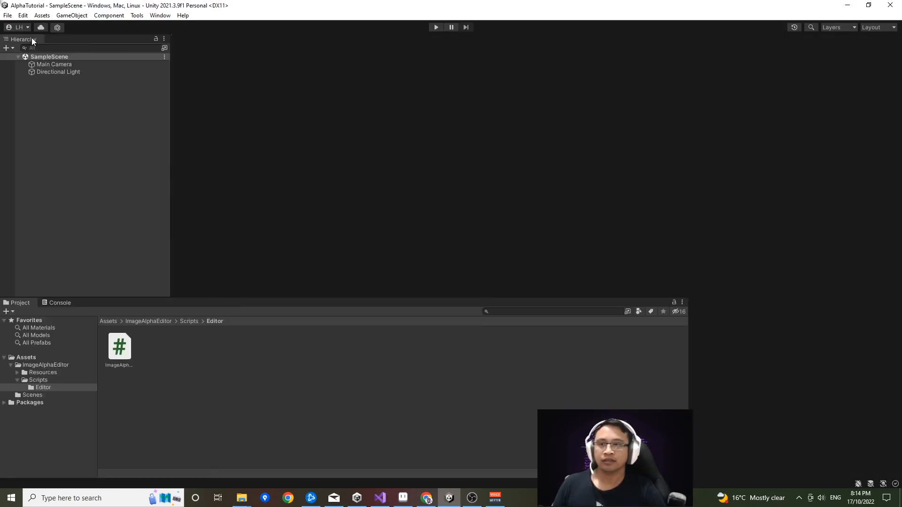
Step: From Tools > Image Alpha Editor, create a new 100×100 white texture in the preview
left_click(138, 15)
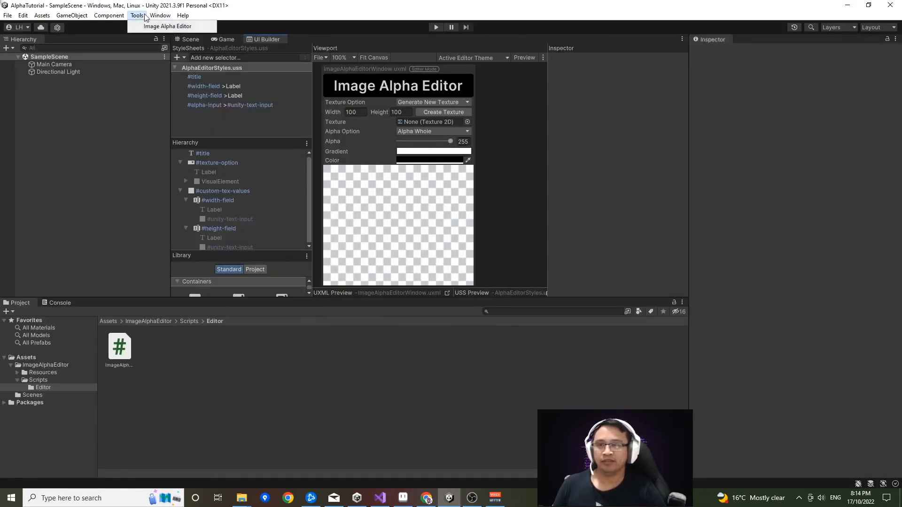
left_click(167, 26)
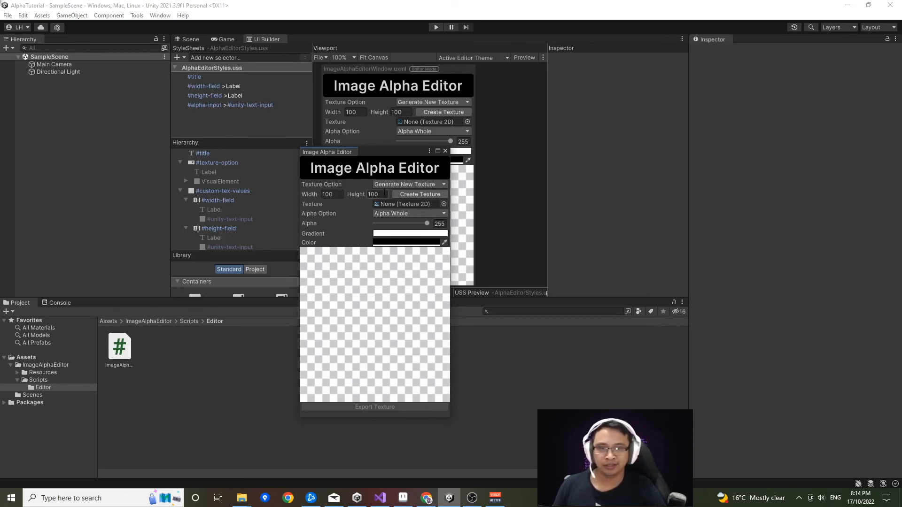
left_click(419, 193)
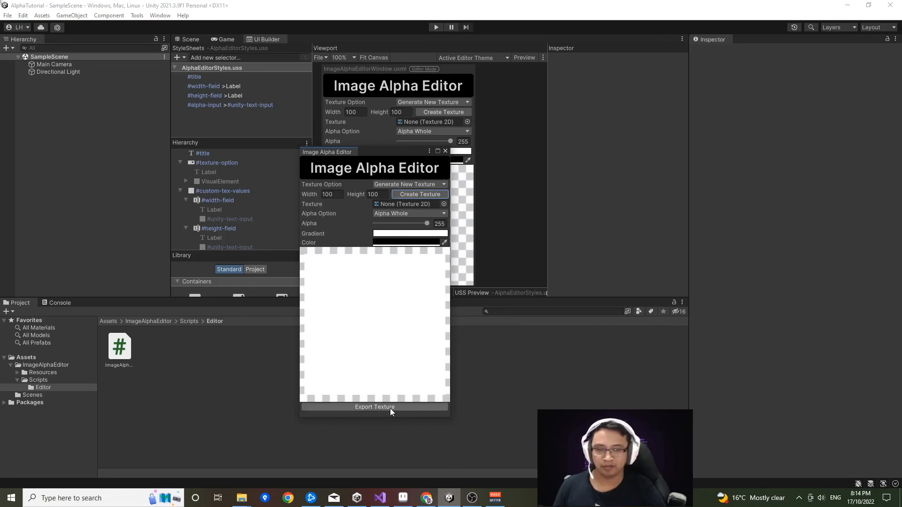
Step: Export the edited texture, bringing up the save dialog proposing CustomTex.png in Assets
left_click(374, 407)
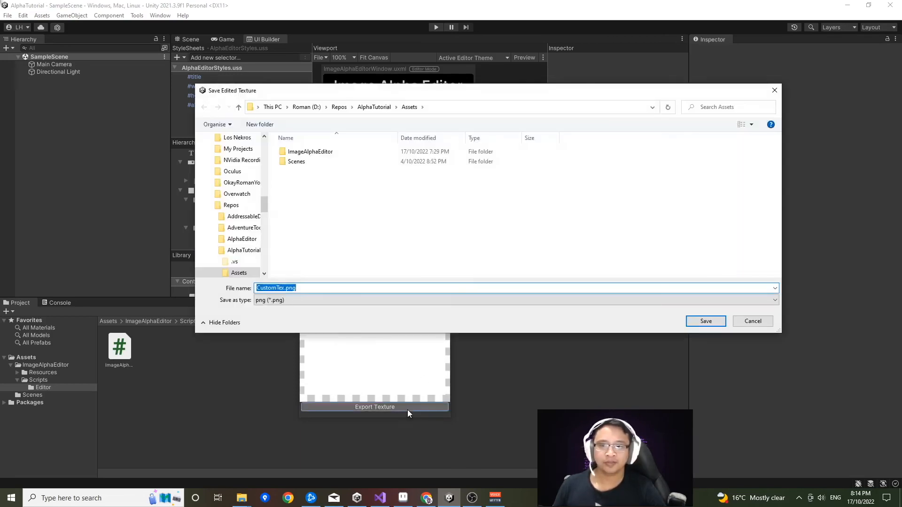
mouse_move(794, 263)
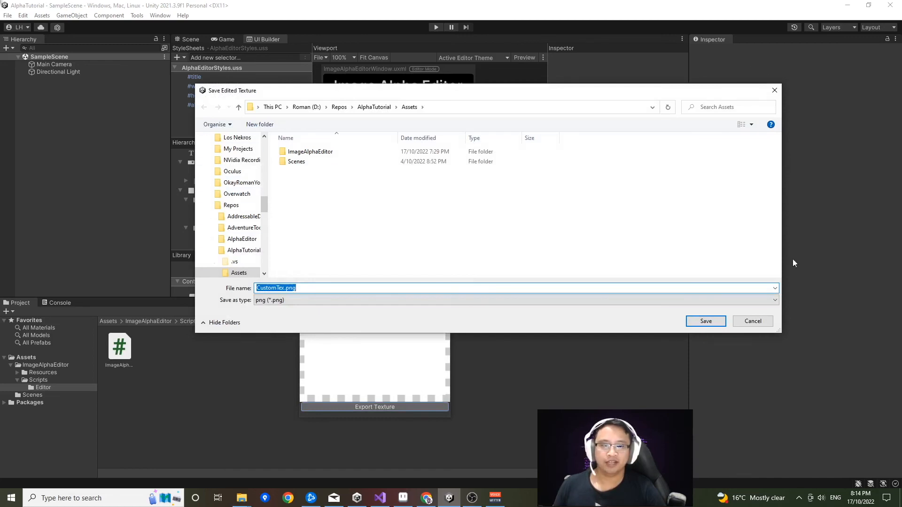
mouse_move(443, 331)
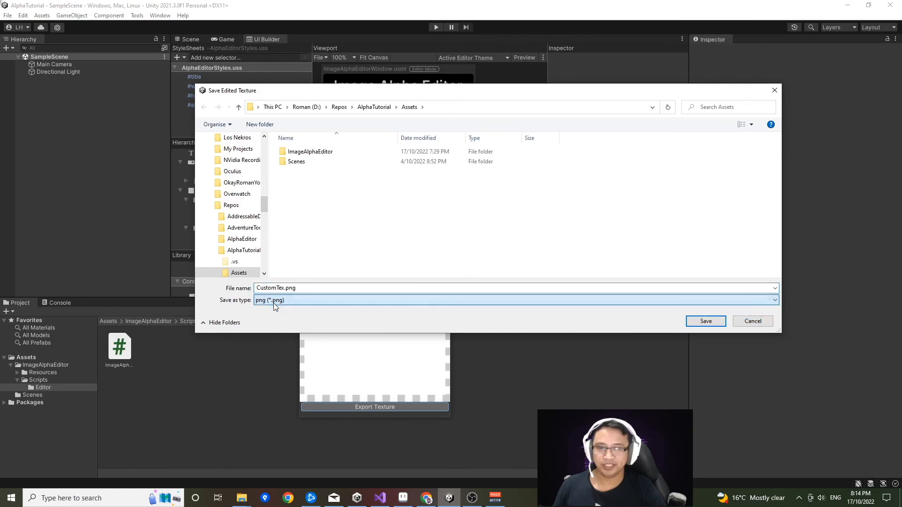
mouse_move(310, 193)
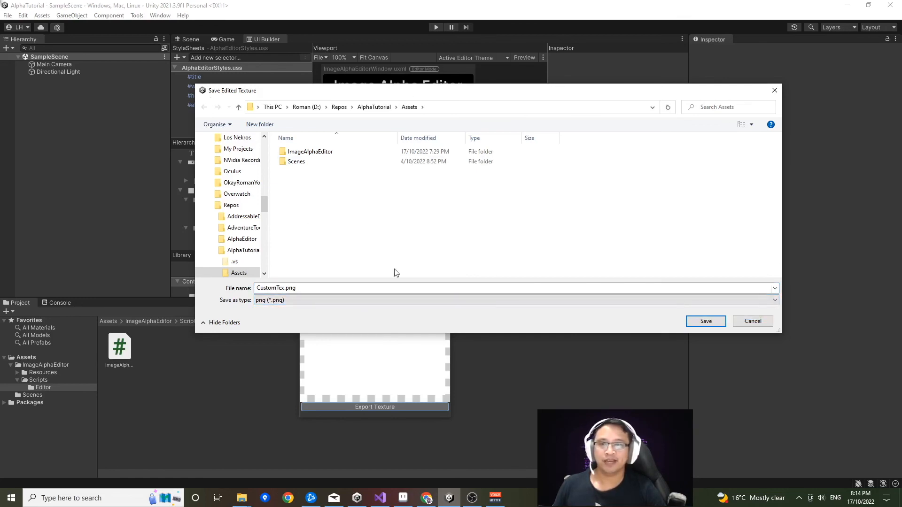
mouse_move(273, 91)
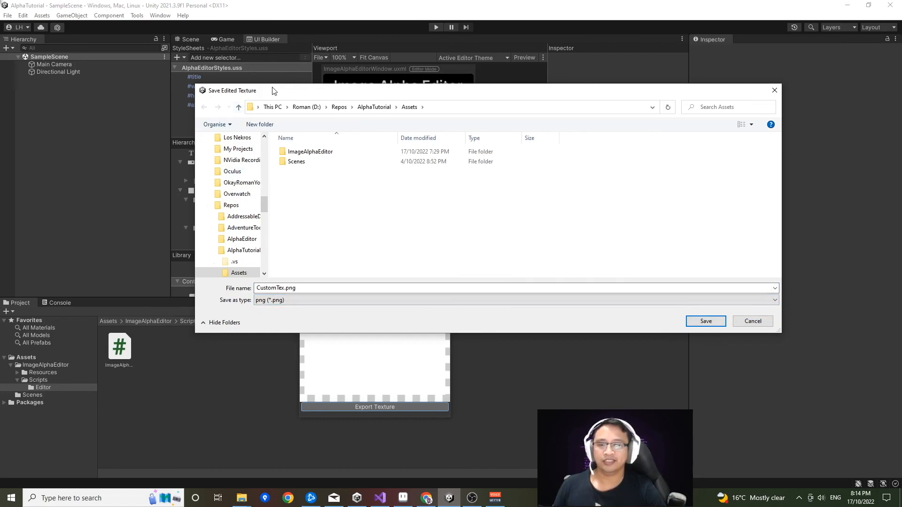
mouse_move(332, 104)
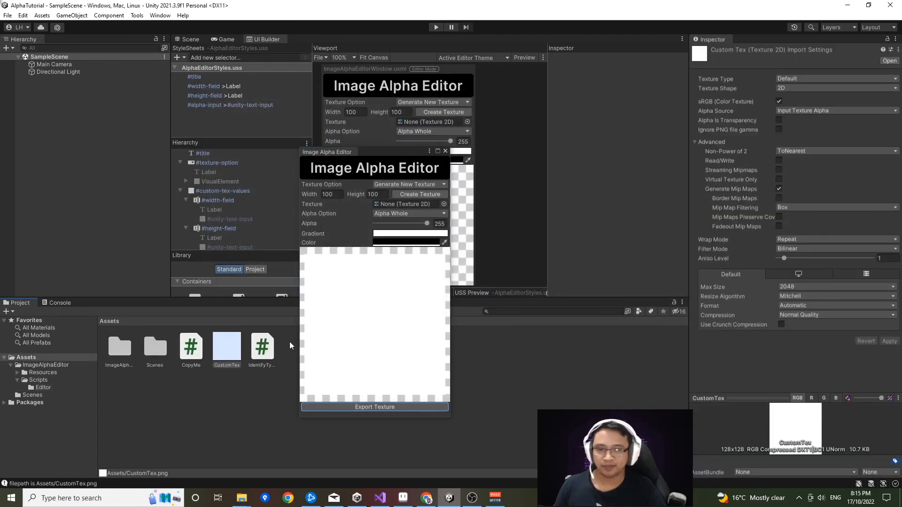
mouse_move(203, 409)
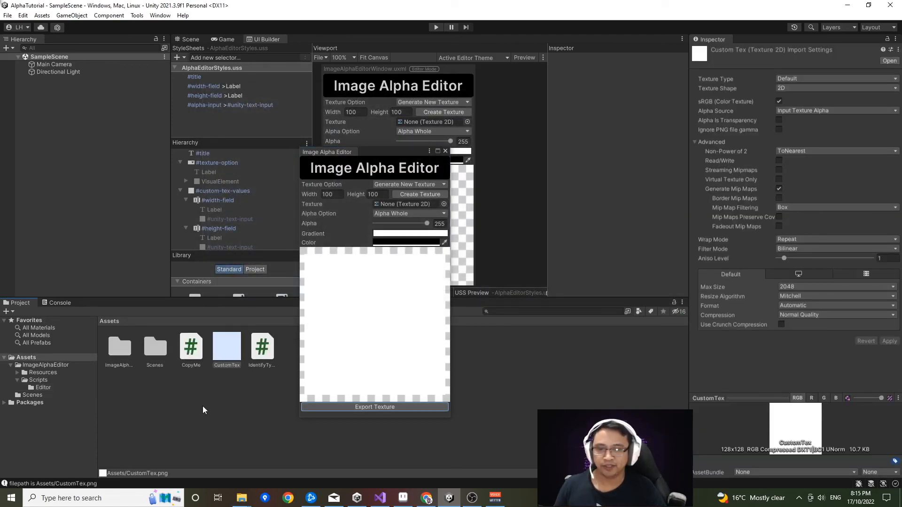
mouse_move(219, 378)
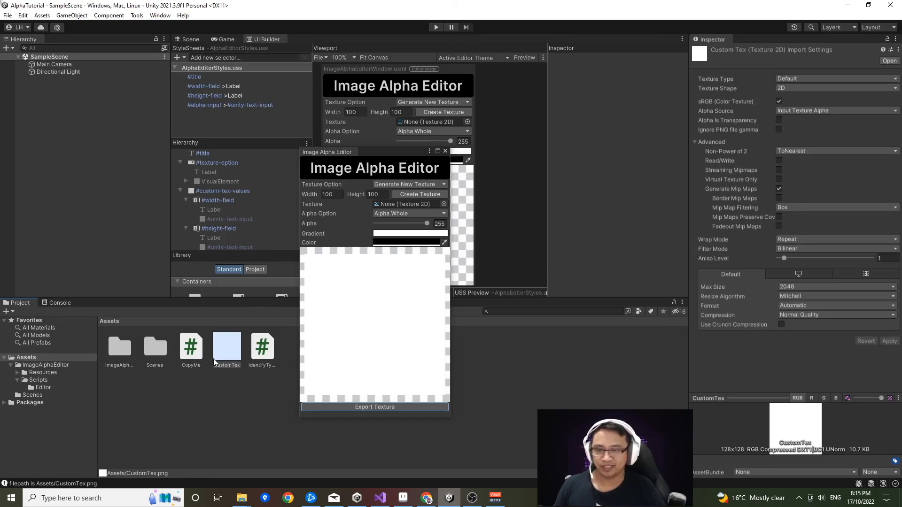
mouse_move(223, 354)
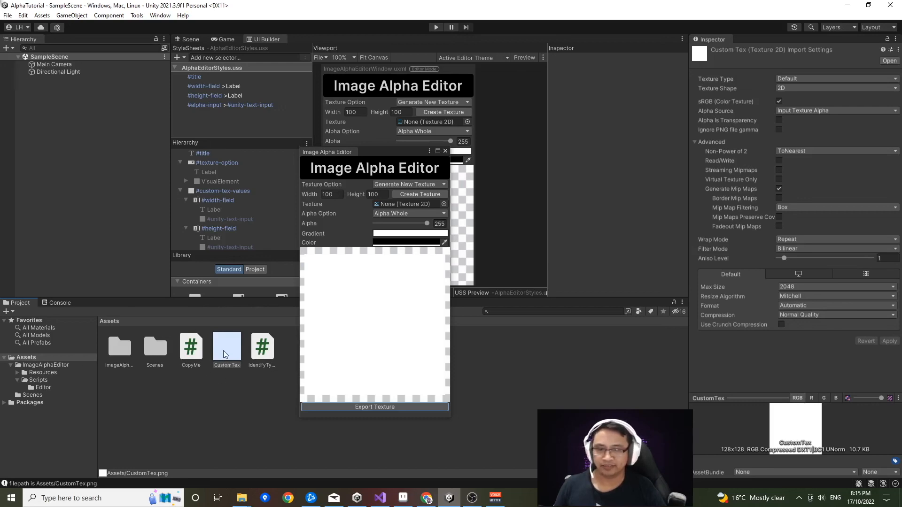
mouse_move(240, 384)
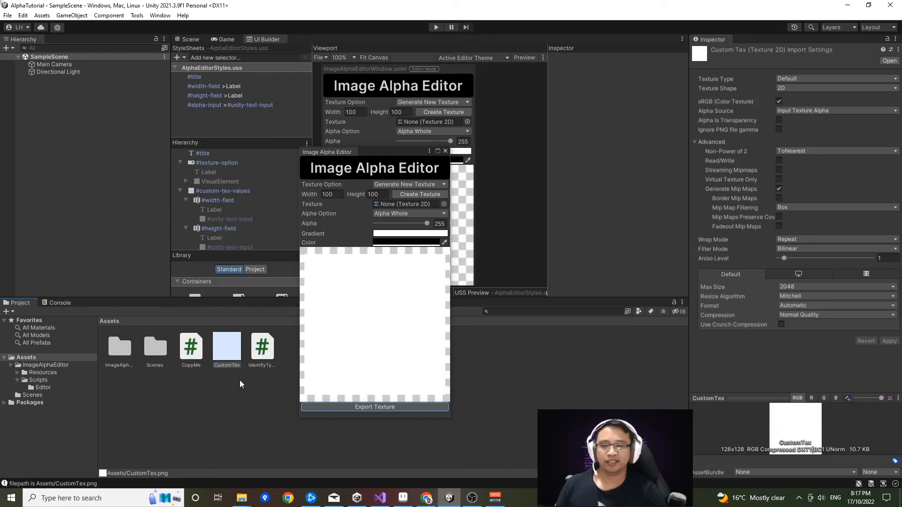
mouse_move(293, 362)
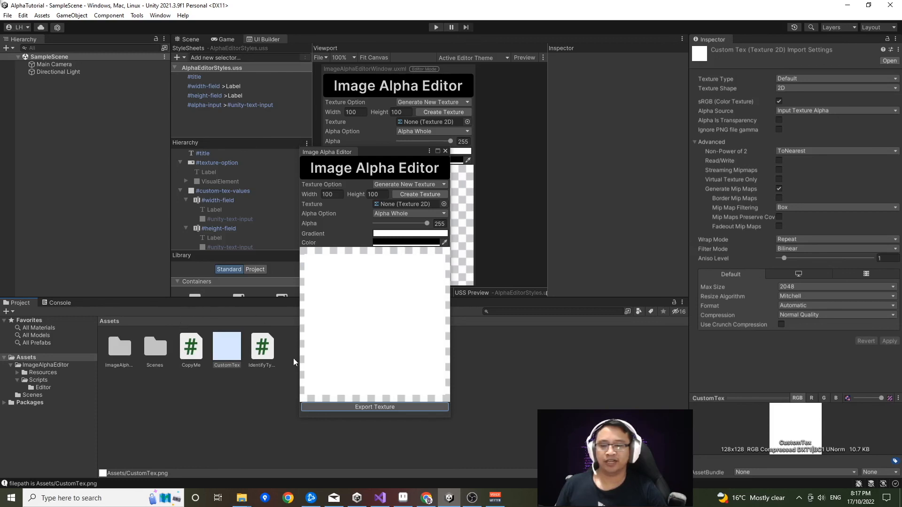